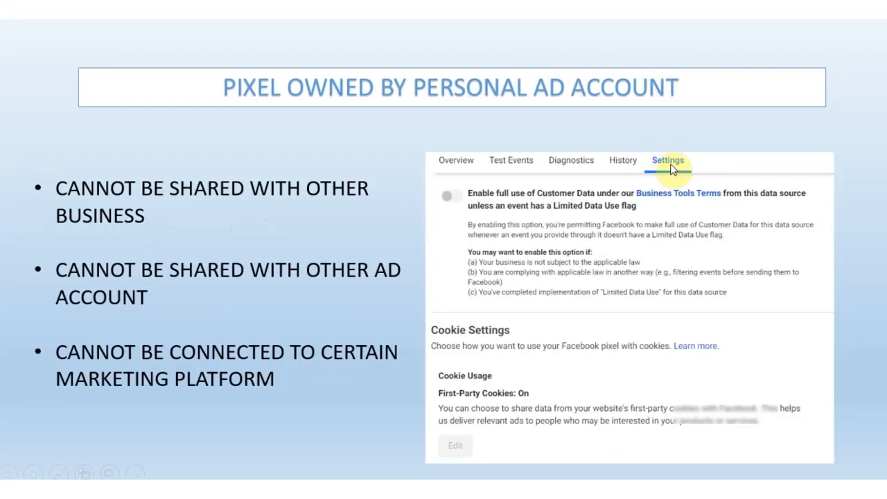
pyautogui.moveTo(704, 291)
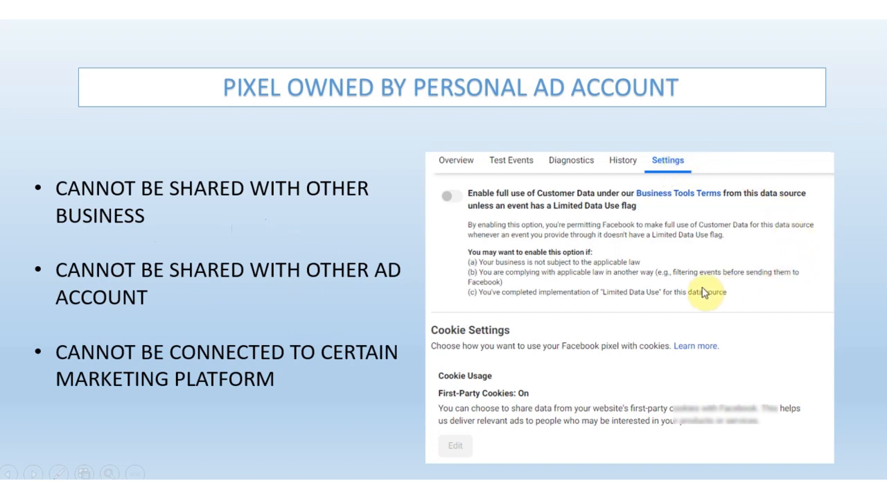
pyautogui.moveTo(502, 330)
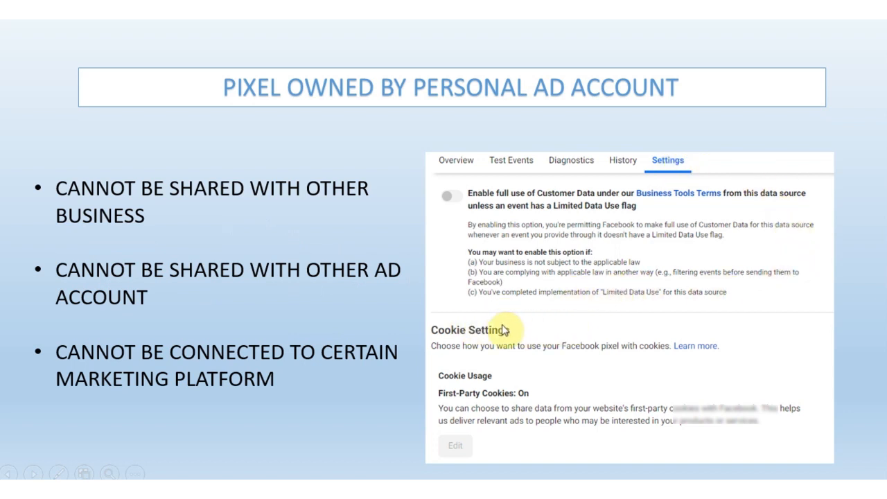
pyautogui.moveTo(588, 319)
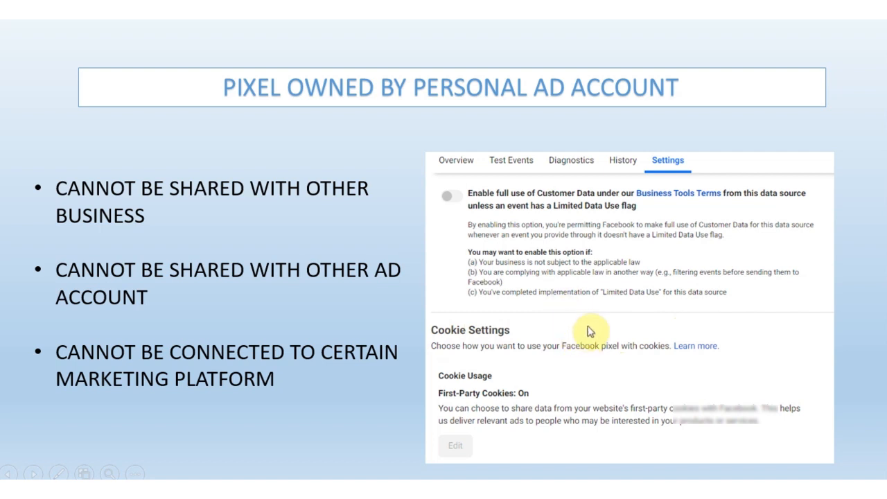
pyautogui.moveTo(80, 197)
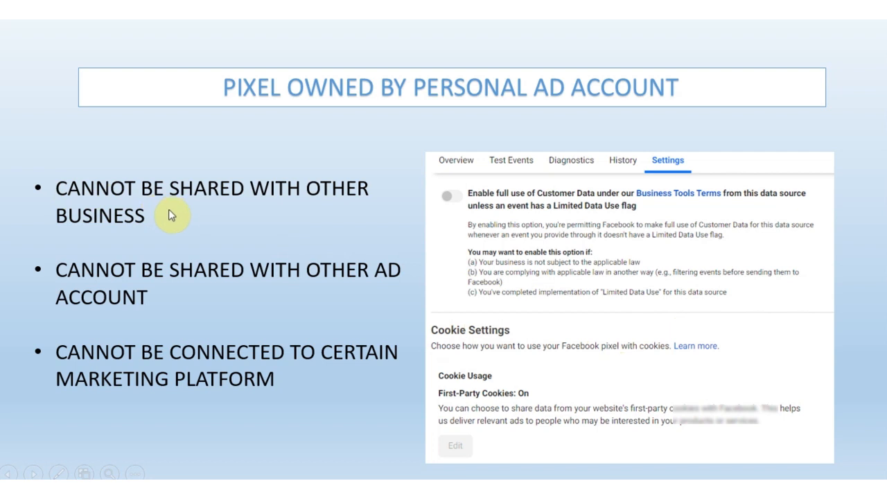
pyautogui.moveTo(90, 287)
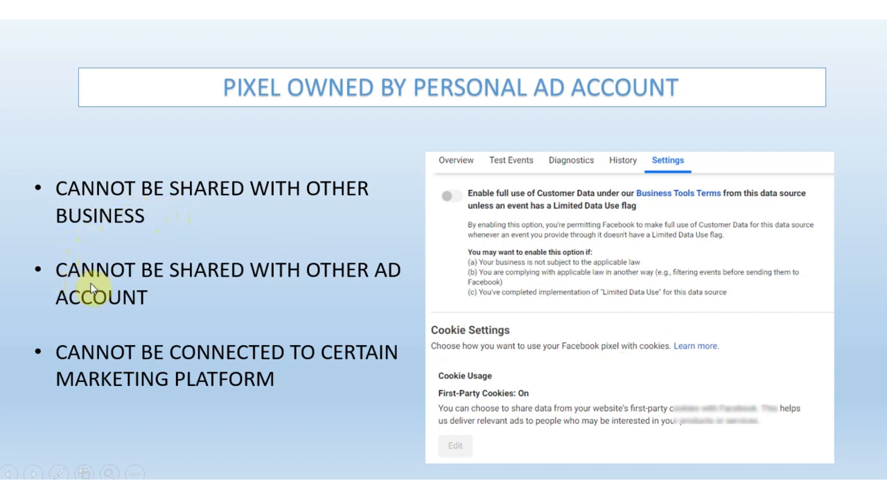
pyautogui.moveTo(186, 284)
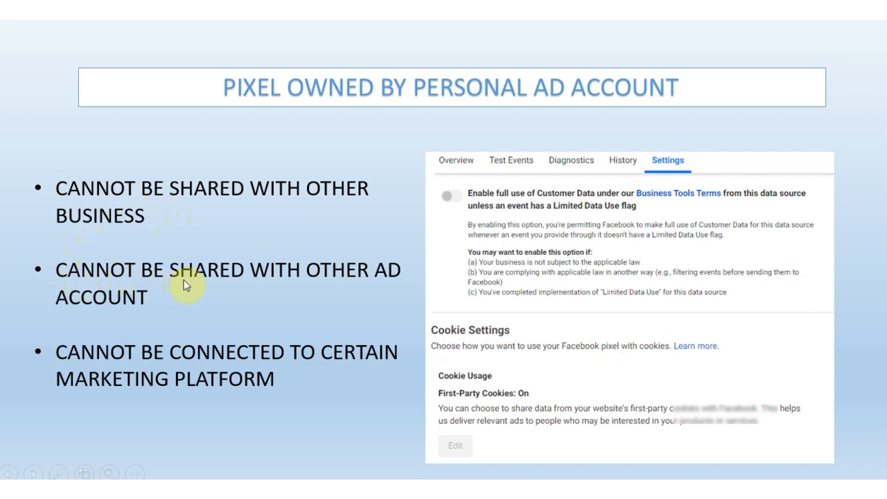
pyautogui.moveTo(225, 344)
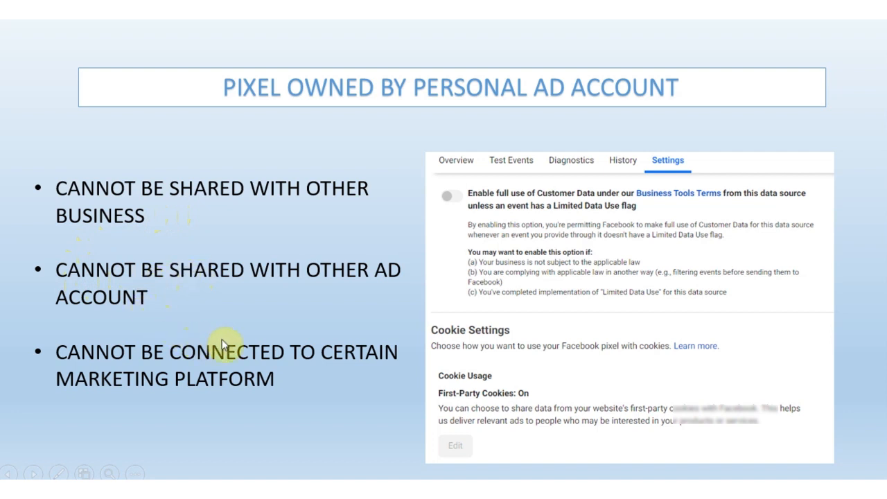
pyautogui.moveTo(179, 327)
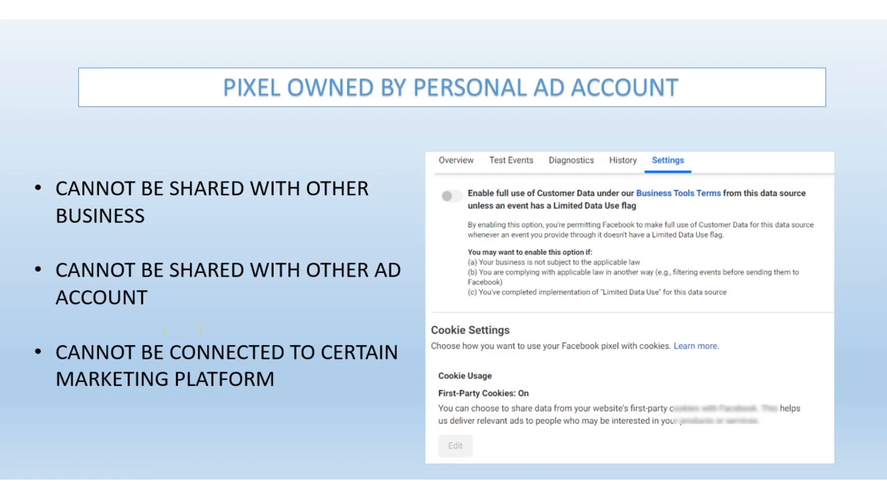
# - Advance to the 'Pixel owned by Business Manager' slide listing sharing with businesses and ad accounts
pyautogui.press('right')
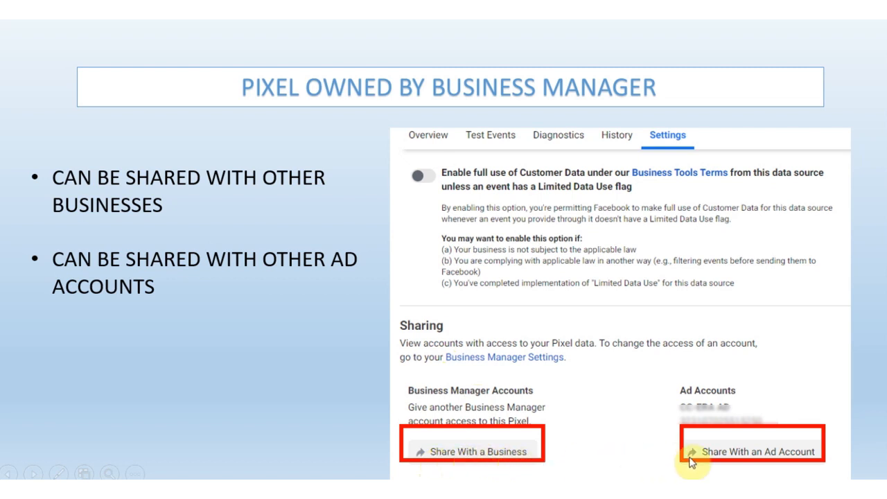
pyautogui.moveTo(783, 455)
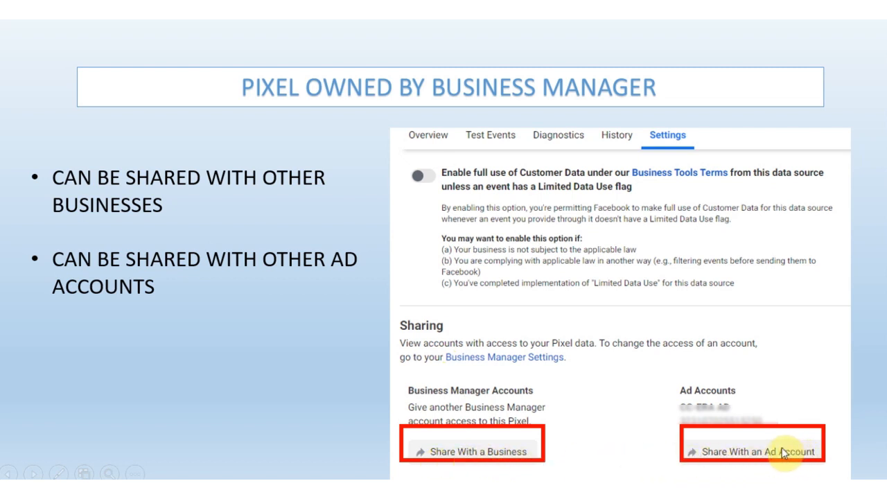
pyautogui.moveTo(566, 452)
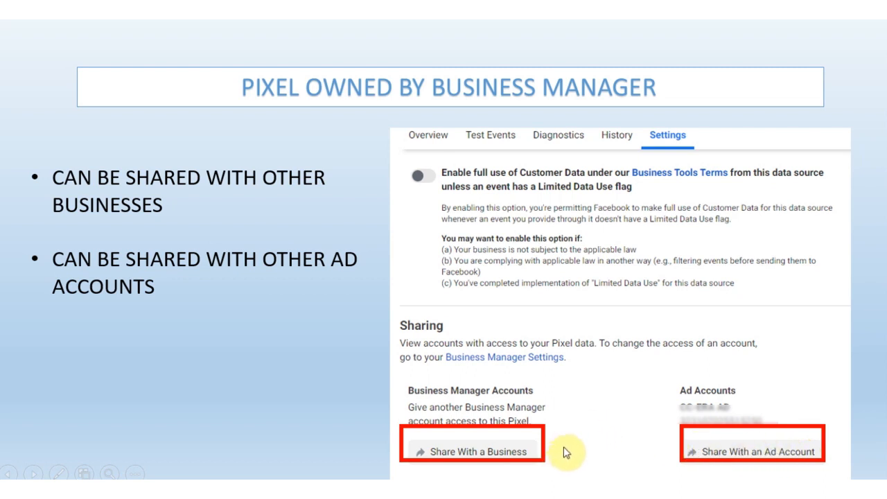
pyautogui.moveTo(582, 437)
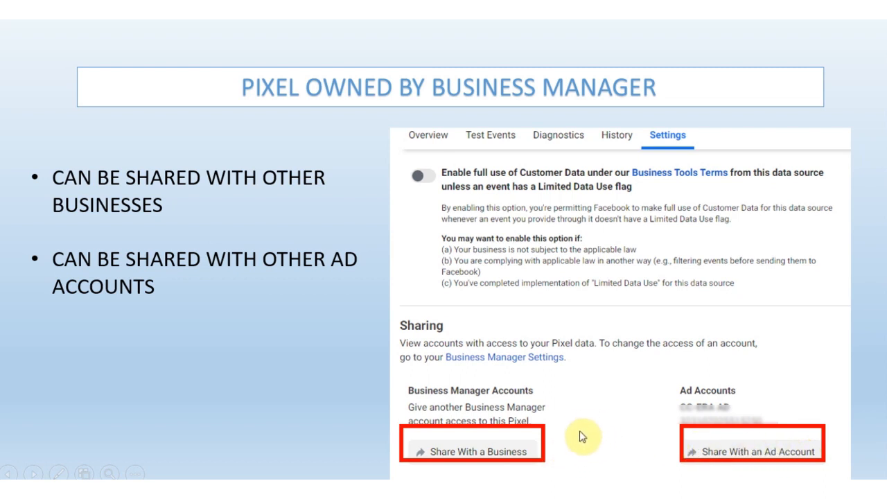
pyautogui.moveTo(574, 427)
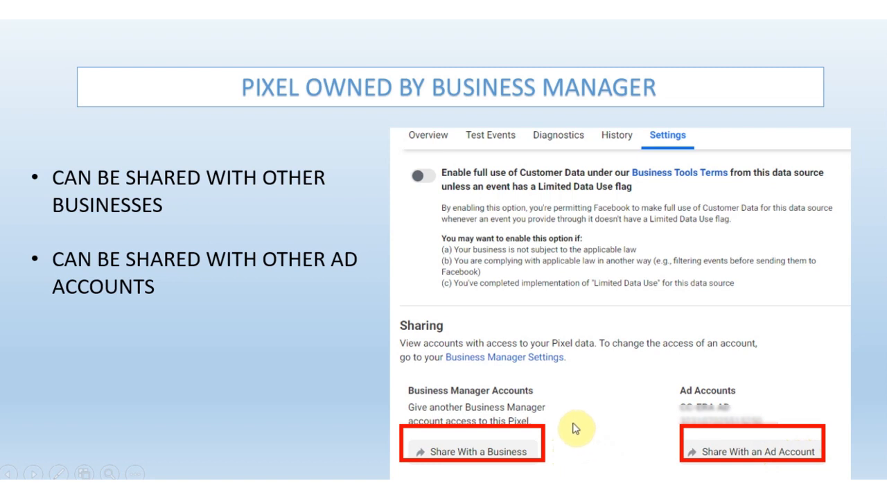
pyautogui.moveTo(304, 363)
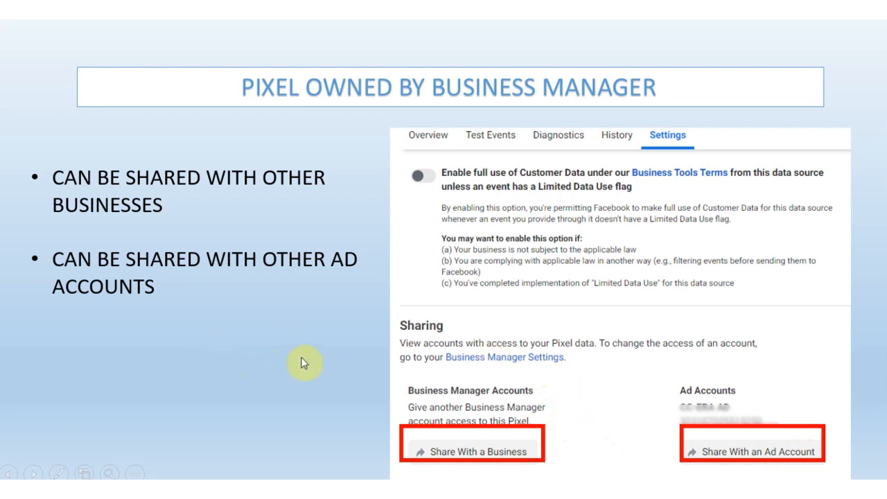
pyautogui.moveTo(316, 366)
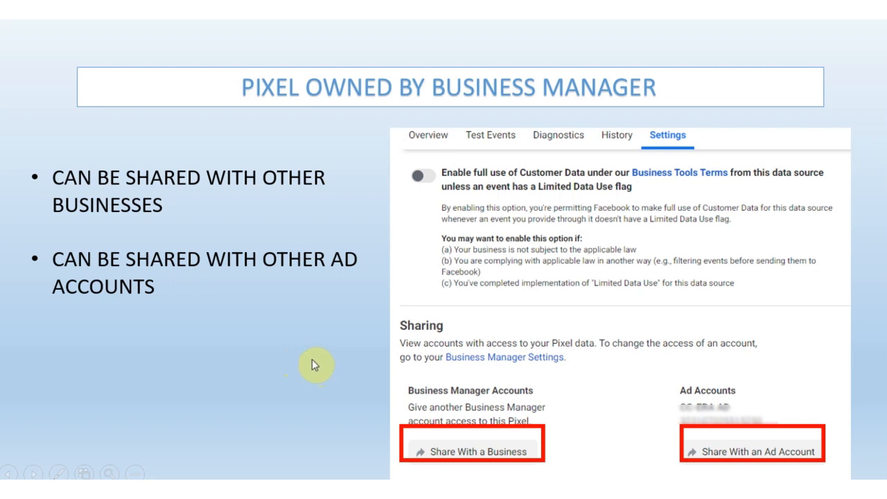
pyautogui.moveTo(318, 369)
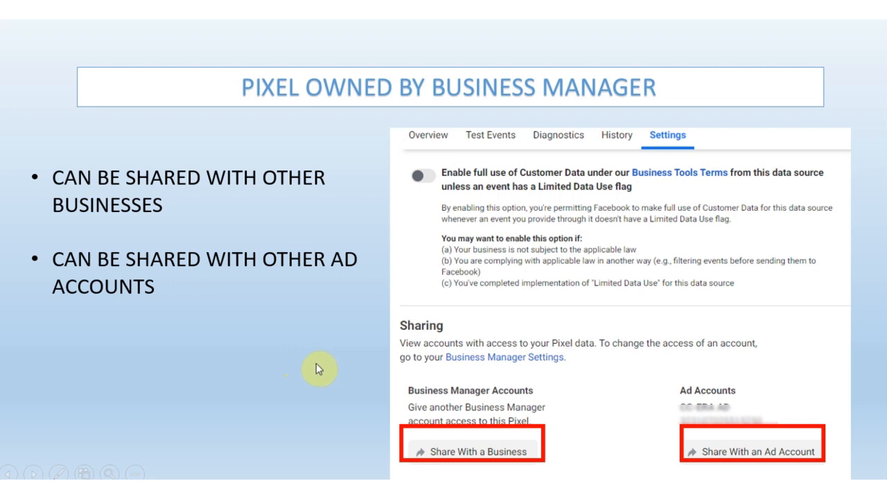
pyautogui.moveTo(320, 373)
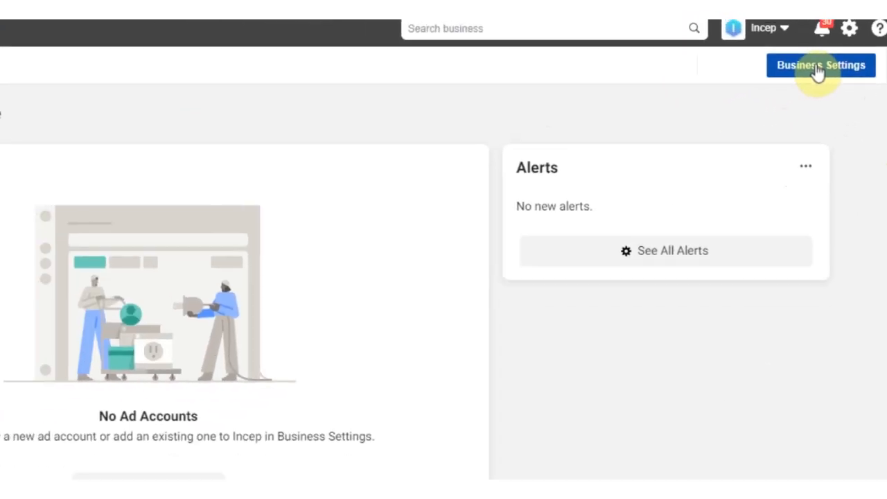
# - Go to Business Settings > Accounts > Ad Accounts and start adding an ad account
pyautogui.click(821, 65)
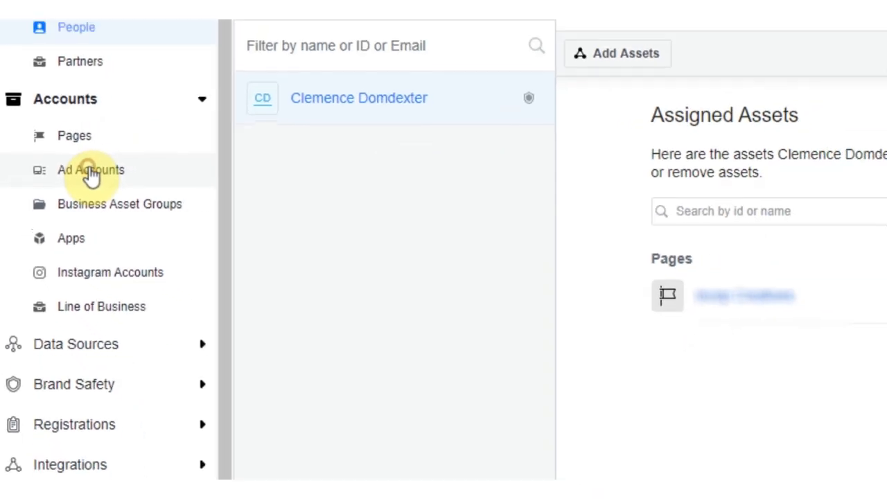
pyautogui.click(90, 169)
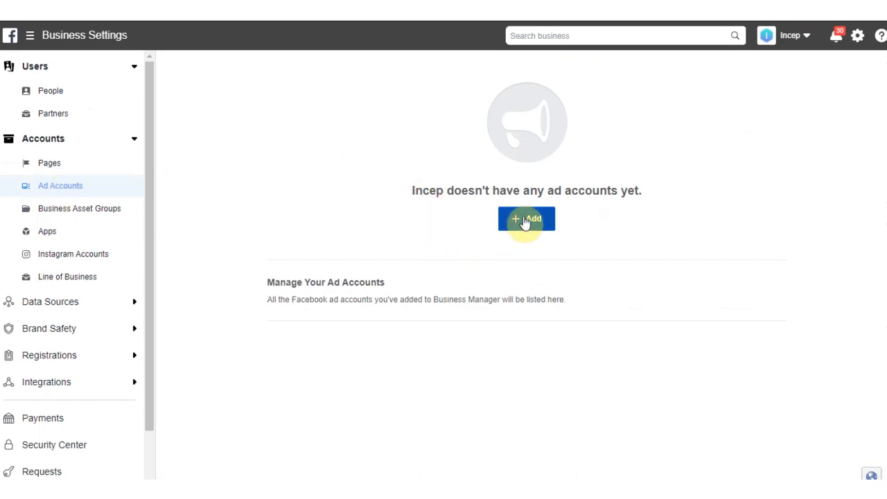
pyautogui.click(527, 219)
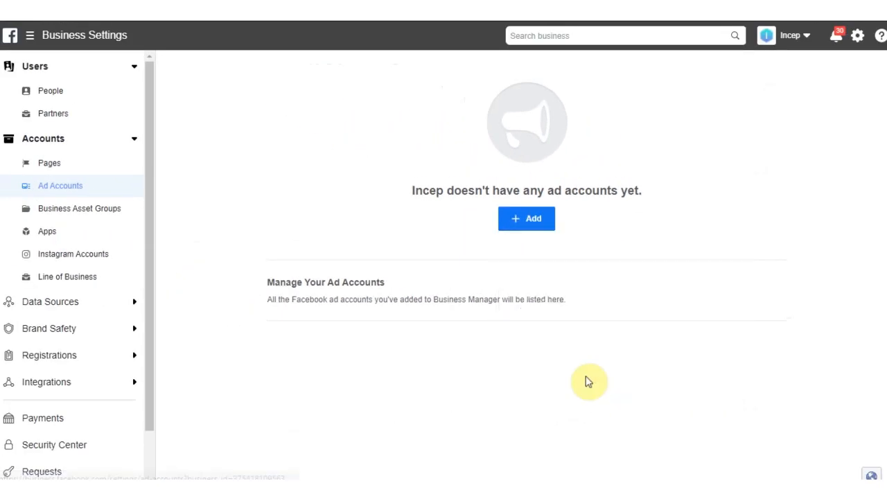
# - Create a new ad account and name it DOMDEXTER
pyautogui.click(527, 219)
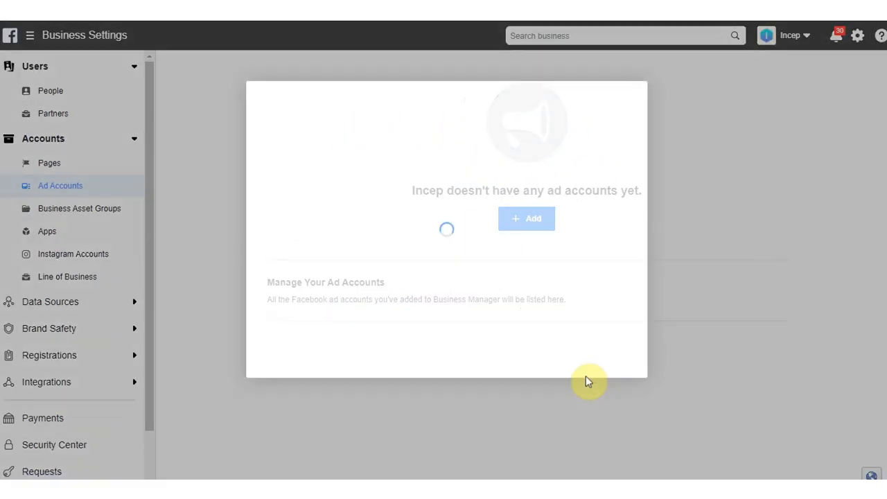
pyautogui.click(527, 219)
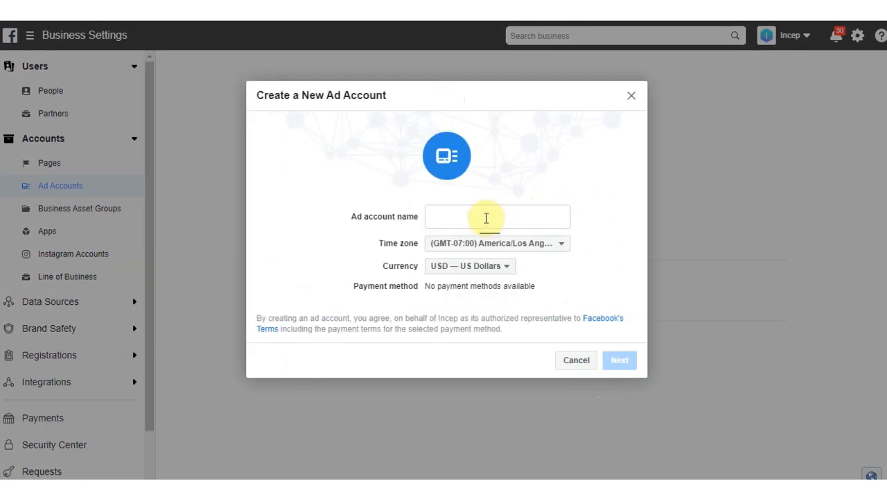
pyautogui.click(496, 216)
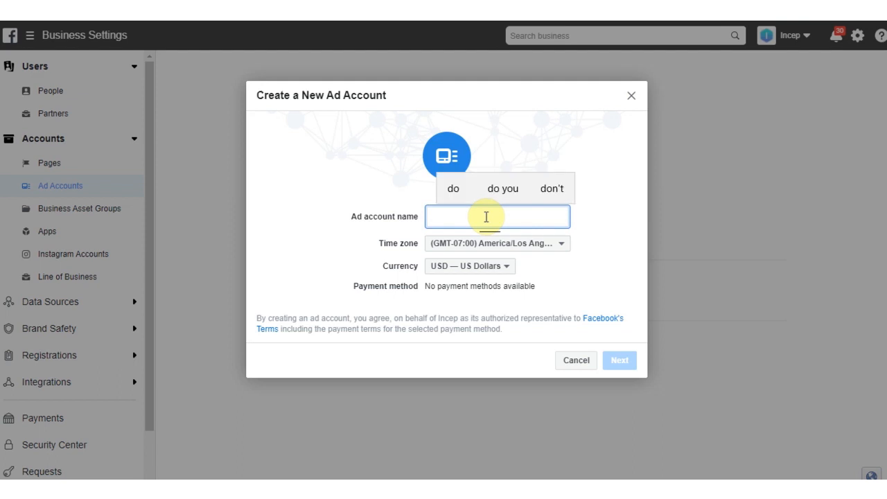
pyautogui.write('dom')
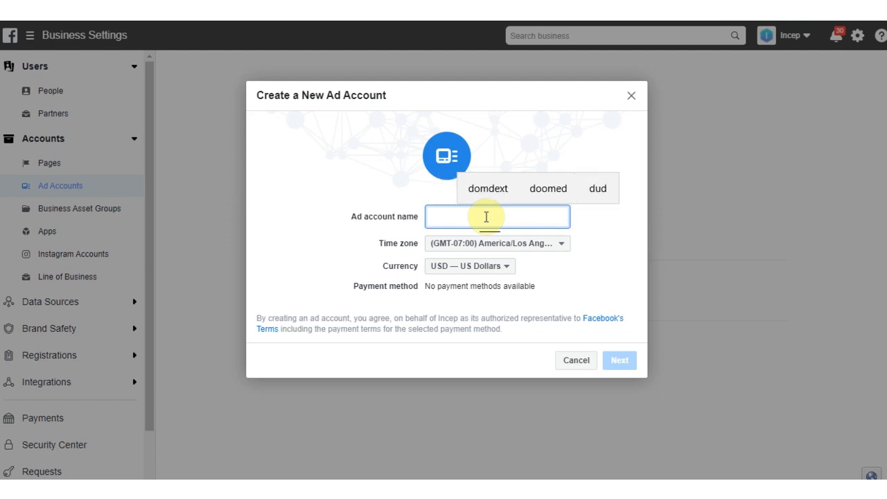
pyautogui.write('doMDEXTER')
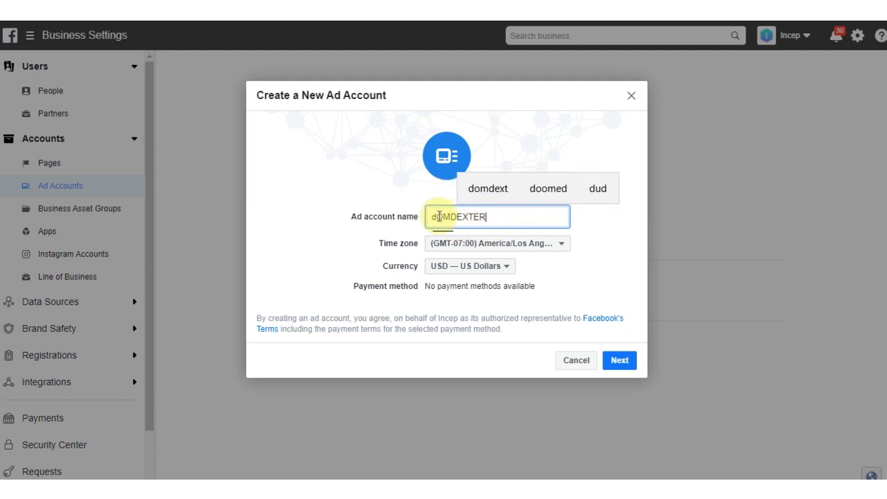
pyautogui.press('Backspace')
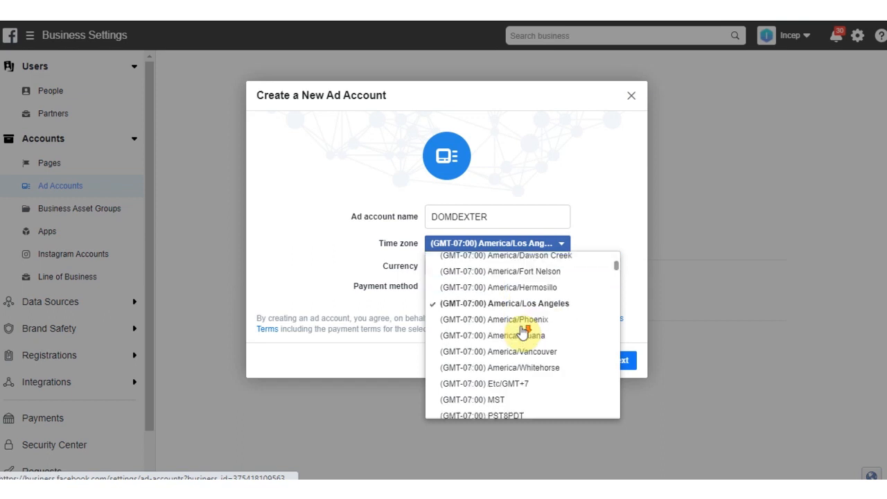
# - Set the ad account's time zone to (GMT+00:00) Africa/Freetown
pyautogui.scroll(-3)
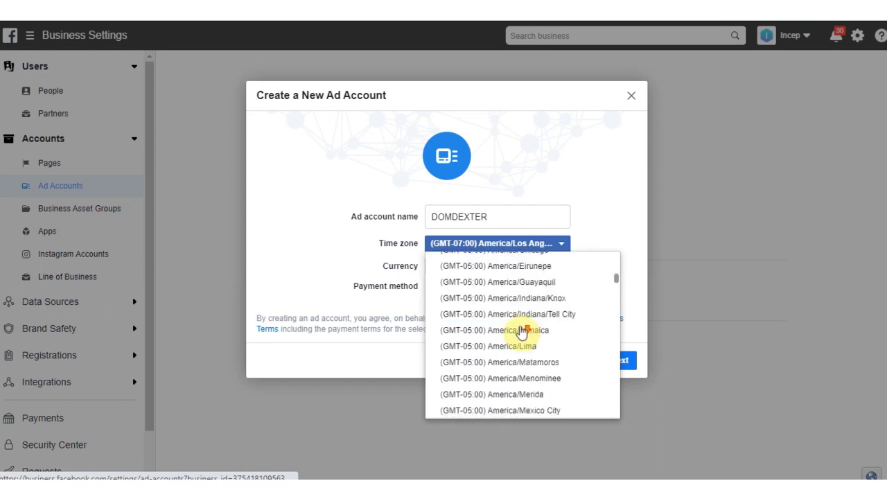
pyautogui.scroll(-3)
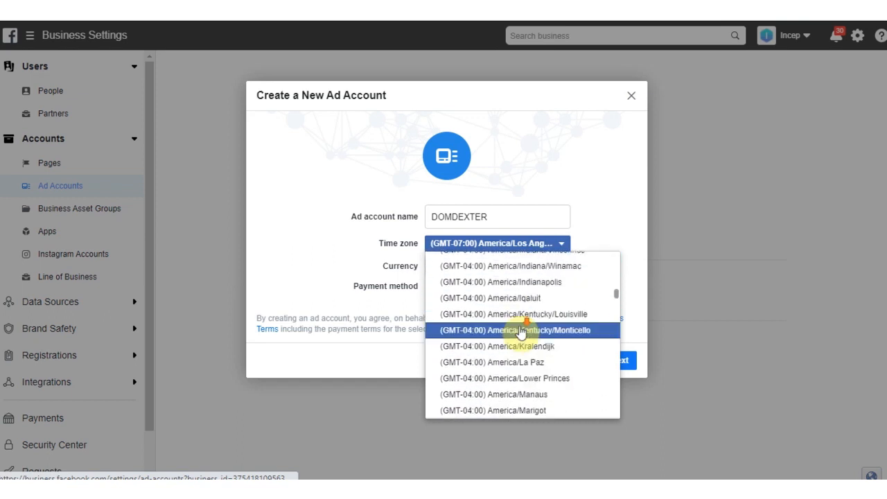
pyautogui.scroll(-3)
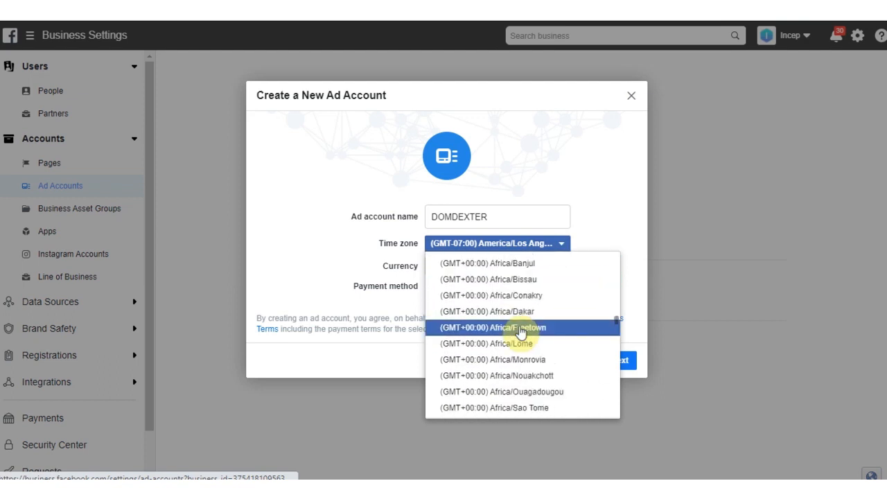
pyautogui.moveTo(516, 327)
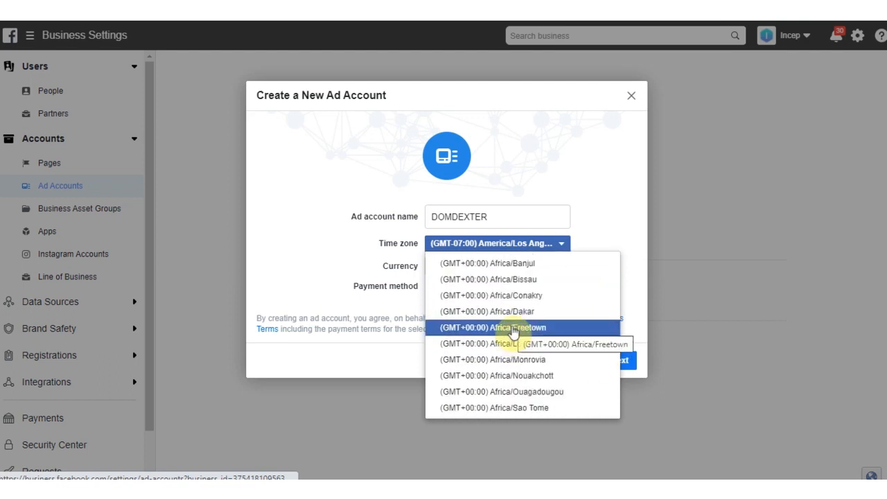
pyautogui.click(493, 327)
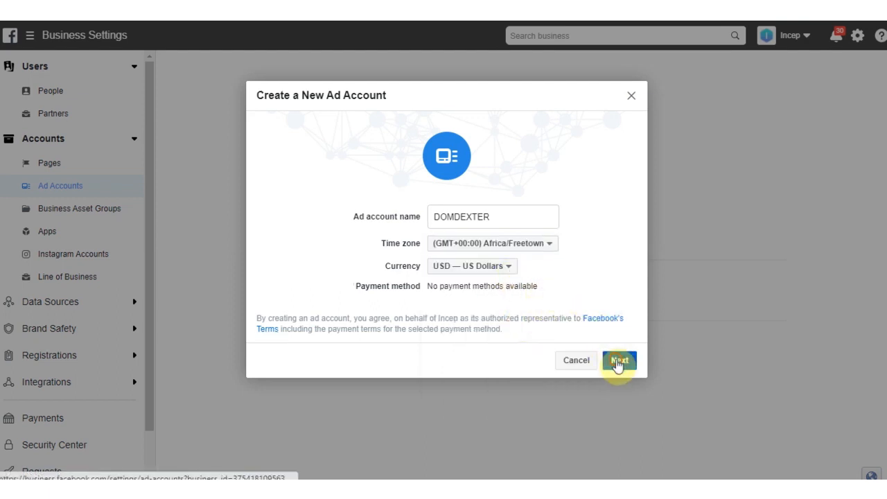
# - Mark the ad account as for My business and create it
pyautogui.click(618, 360)
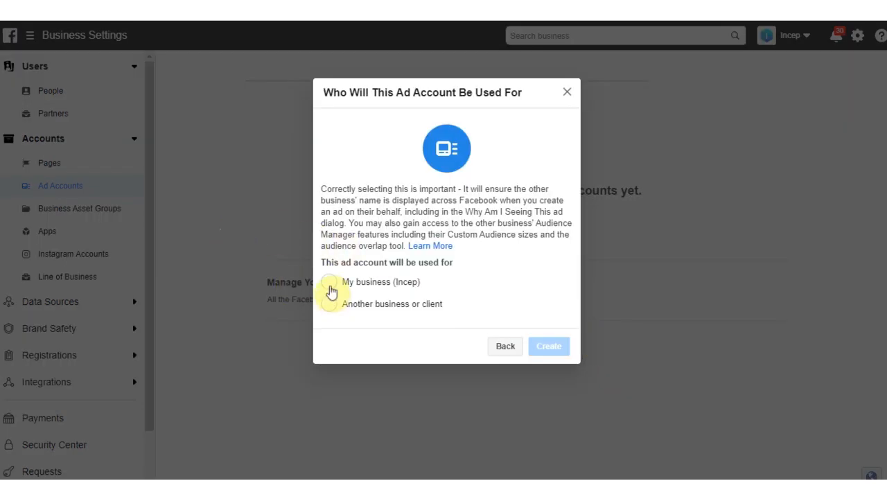
pyautogui.click(329, 281)
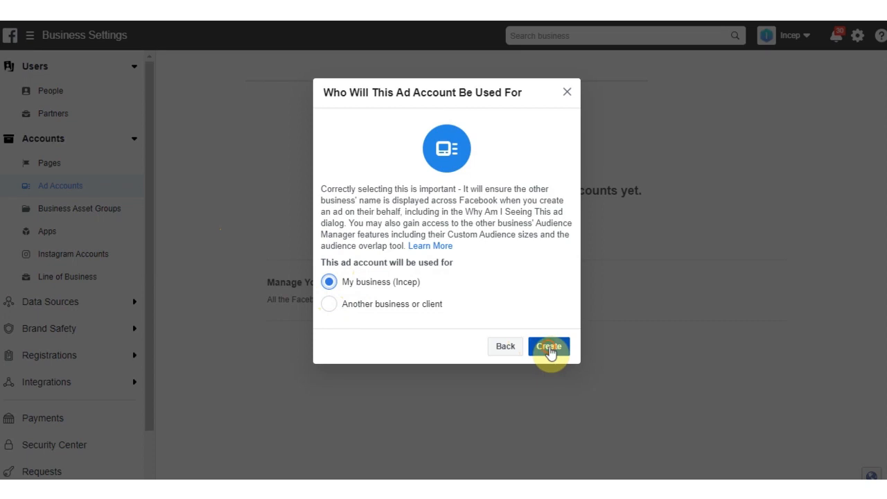
pyautogui.click(549, 347)
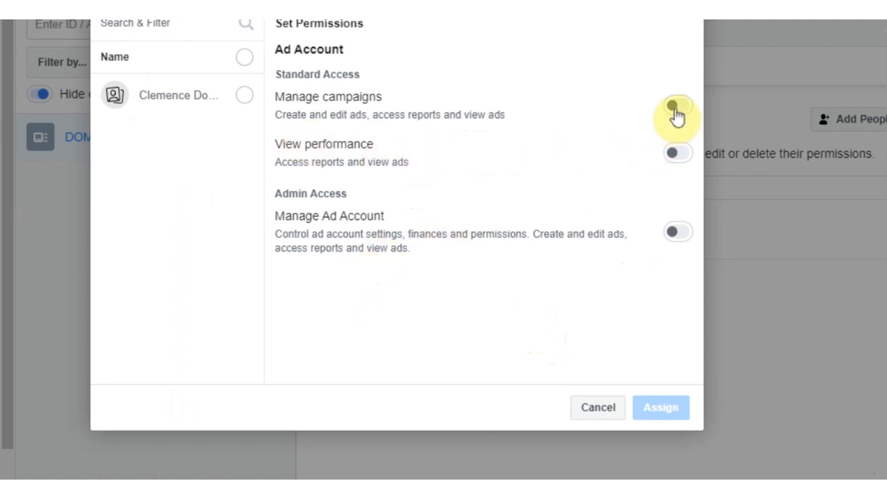
pyautogui.click(677, 105)
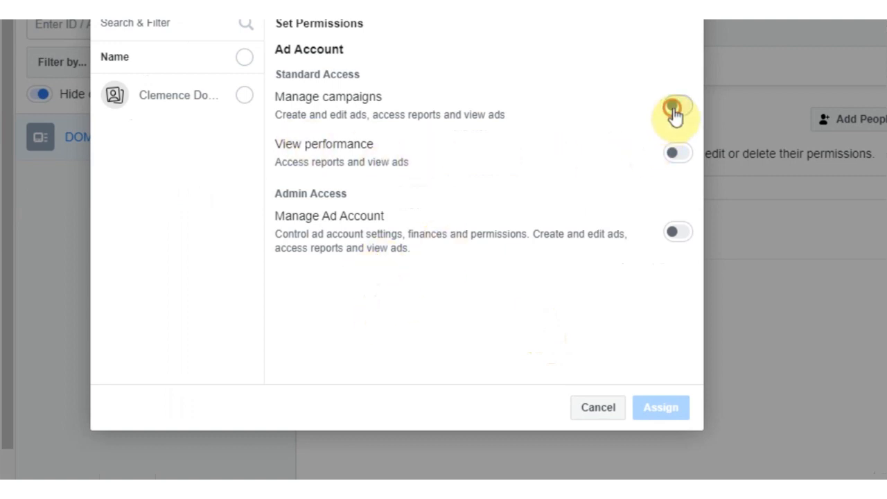
pyautogui.click(676, 106)
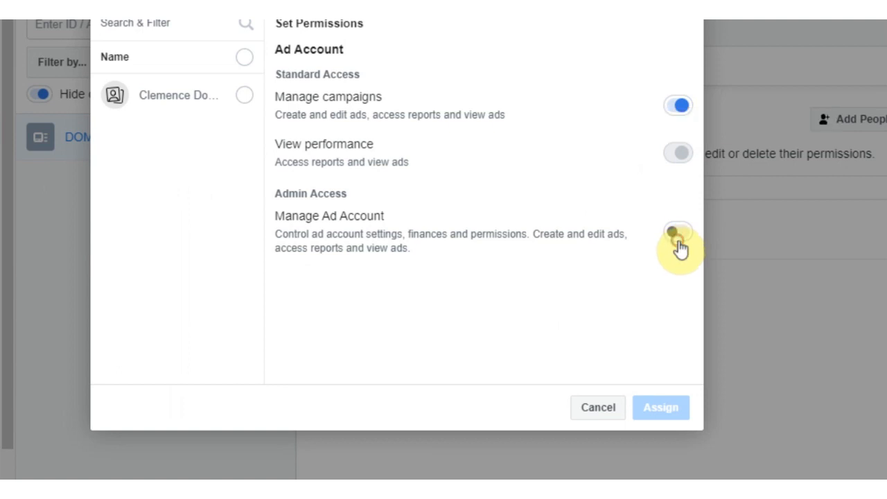
pyautogui.click(678, 232)
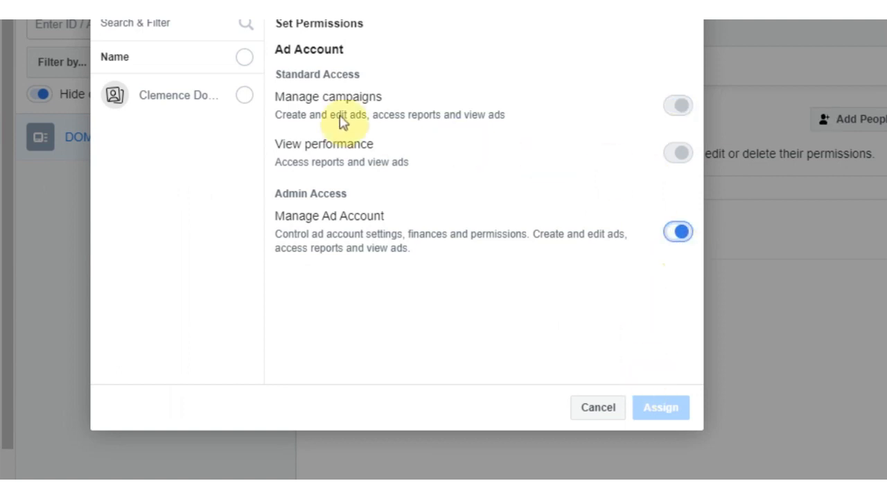
pyautogui.moveTo(244, 94)
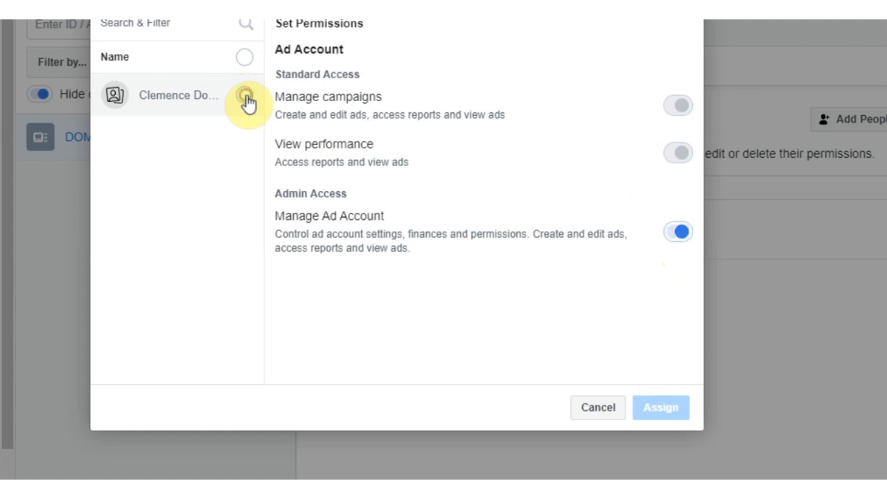
pyautogui.click(244, 94)
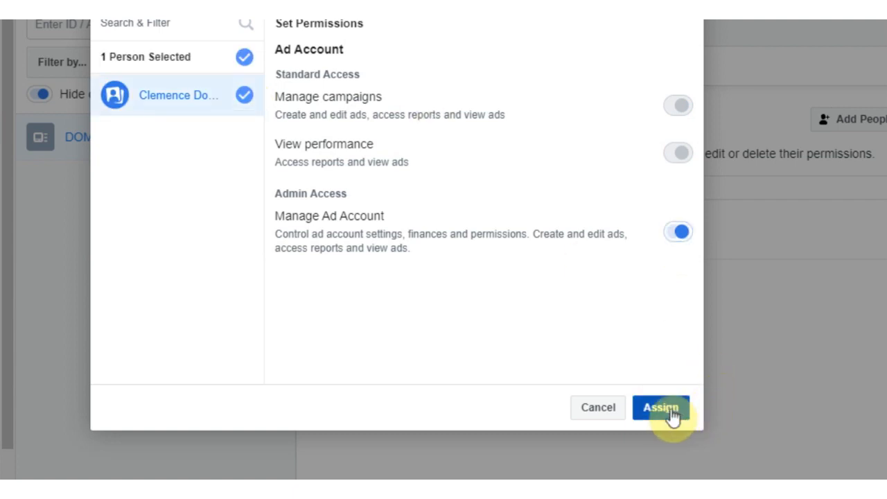
pyautogui.click(660, 407)
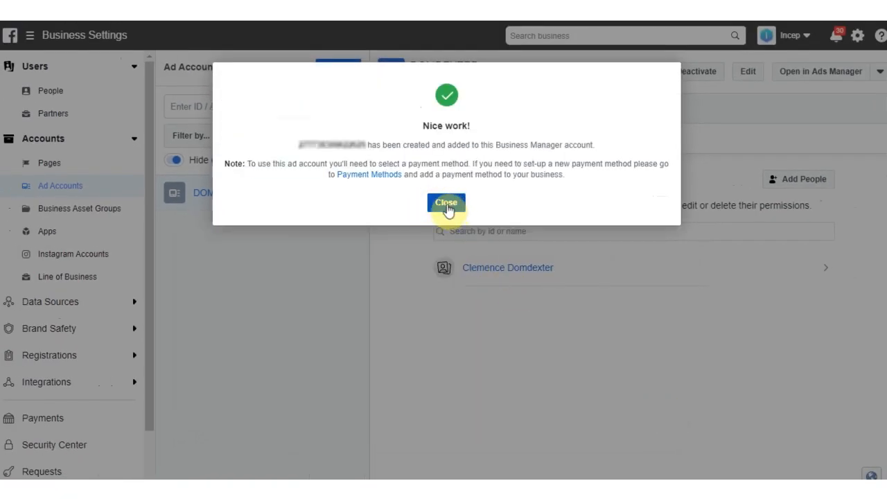
pyautogui.click(447, 202)
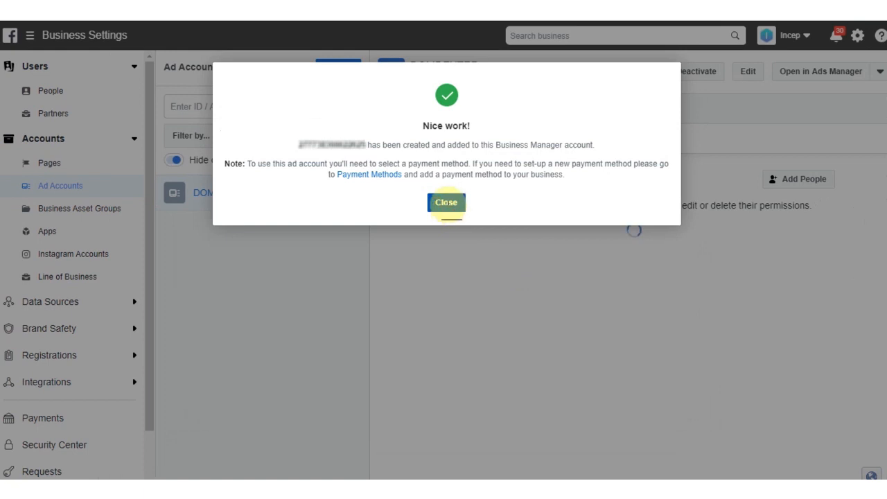
# - Close the confirmation and expand Data Sources in the Business Settings sidebar
pyautogui.click(447, 203)
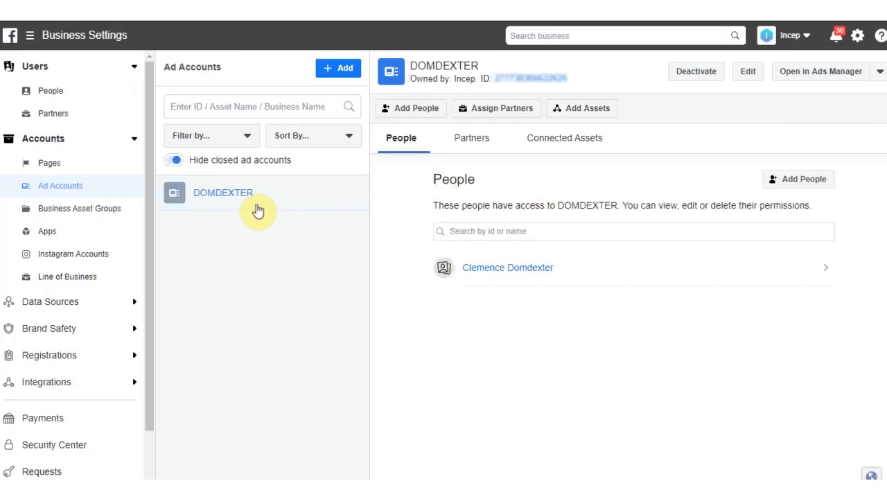
pyautogui.moveTo(230, 202)
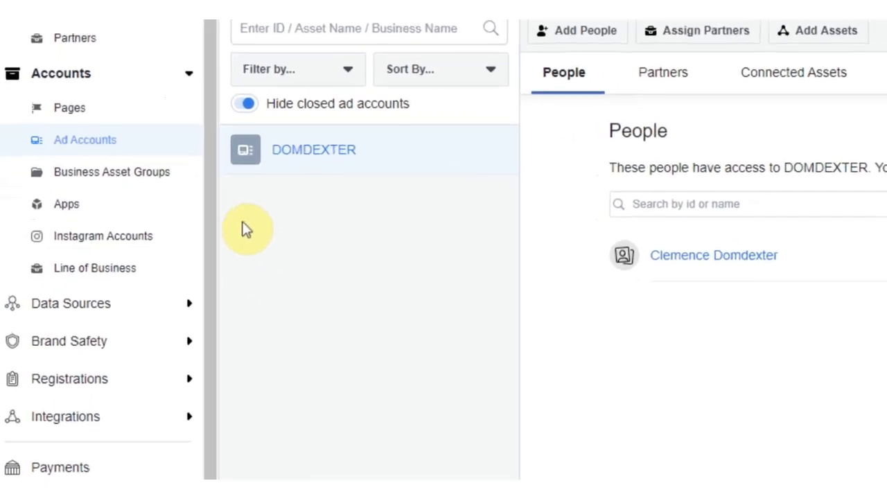
pyautogui.scroll(-3)
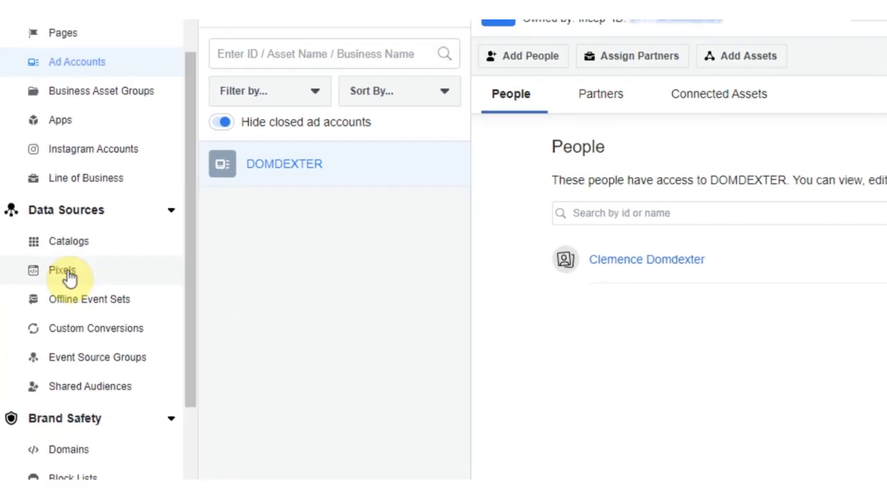
# - Add a new pixel under Data Sources > Pixels and name it My Site Pixel
pyautogui.click(63, 269)
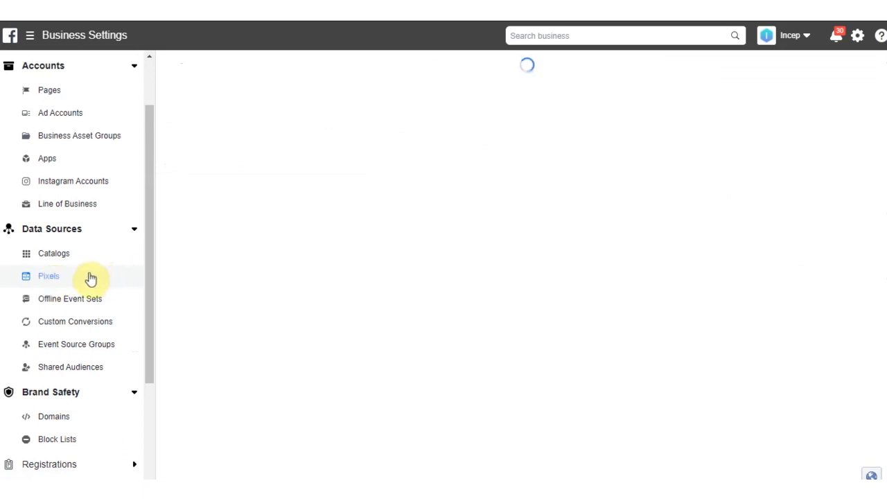
pyautogui.click(49, 276)
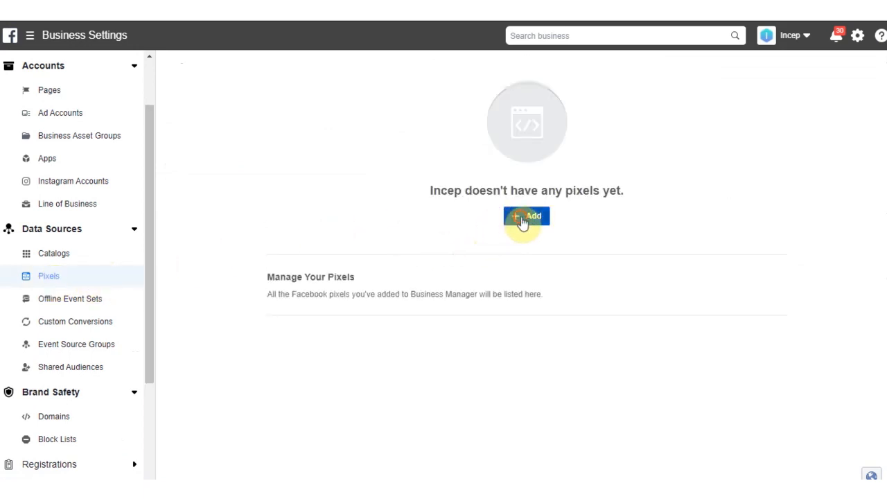
pyautogui.click(527, 217)
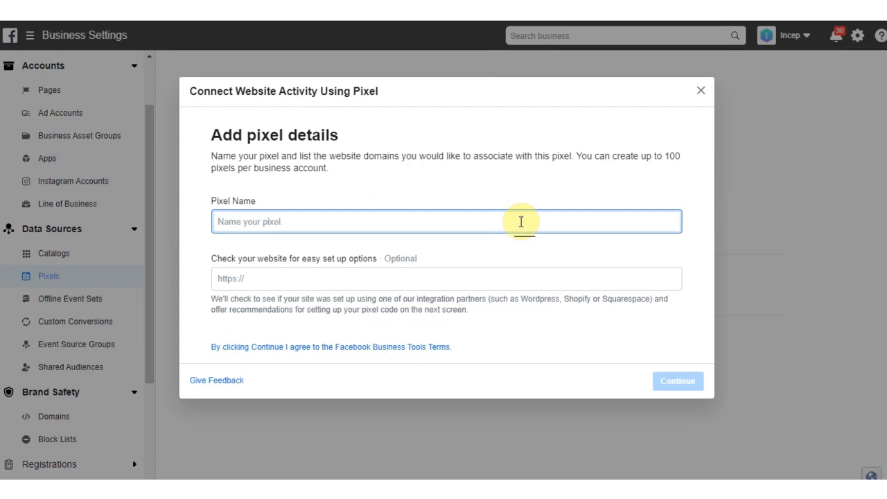
pyautogui.write('mY')
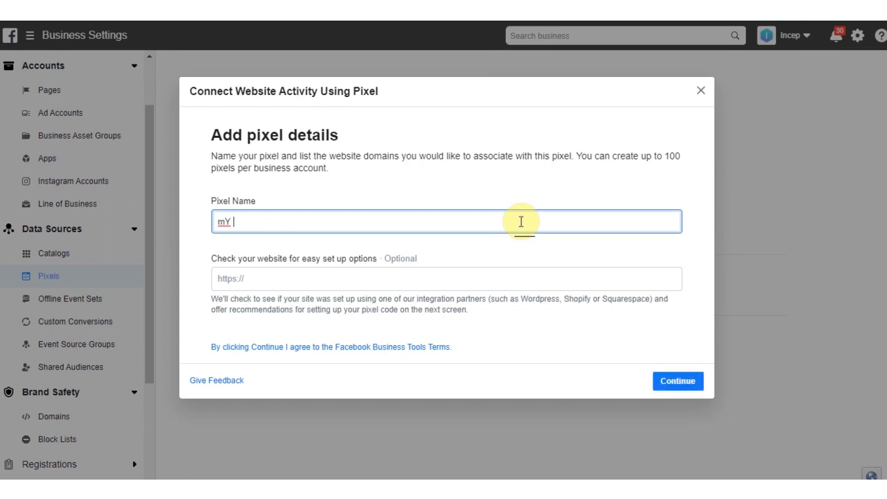
pyautogui.write('M')
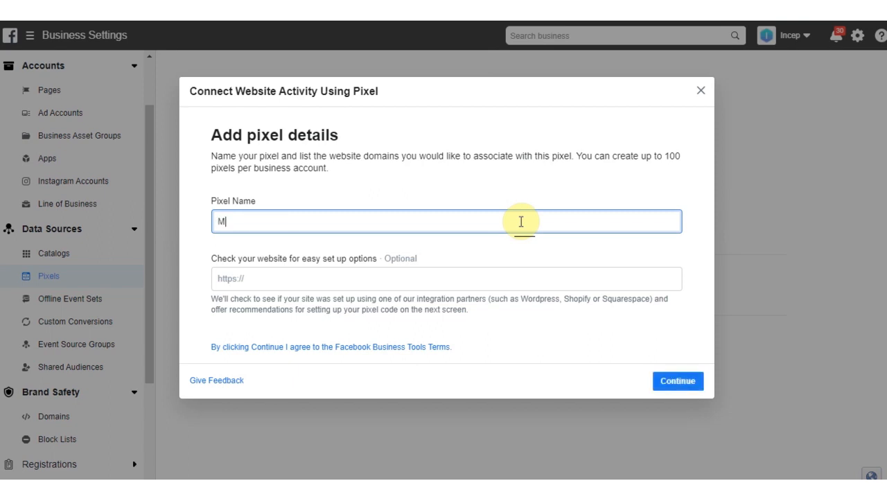
pyautogui.write('y Site Pixel')
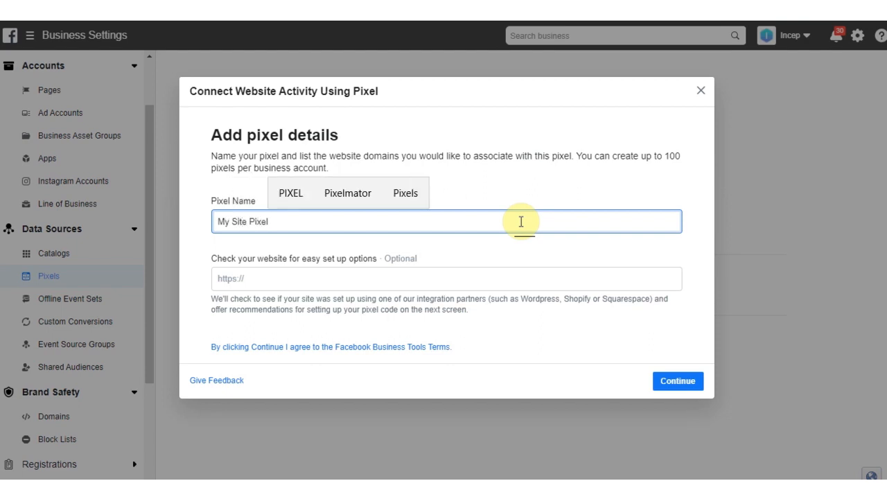
pyautogui.moveTo(504, 284)
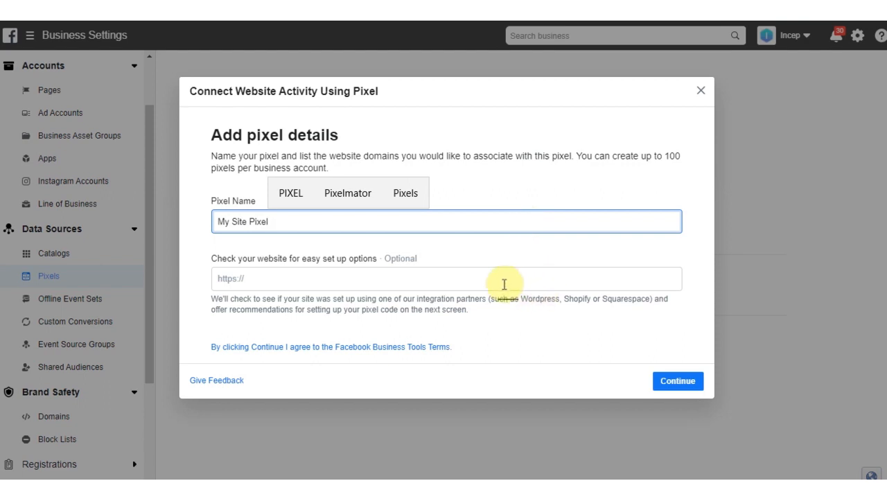
# - Enter the website URL for the pixel and continue
pyautogui.click(446, 279)
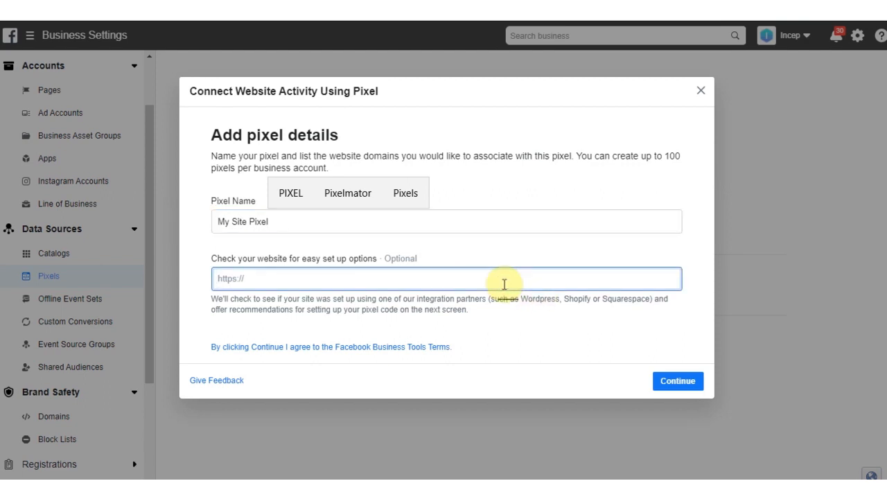
pyautogui.write('https://')
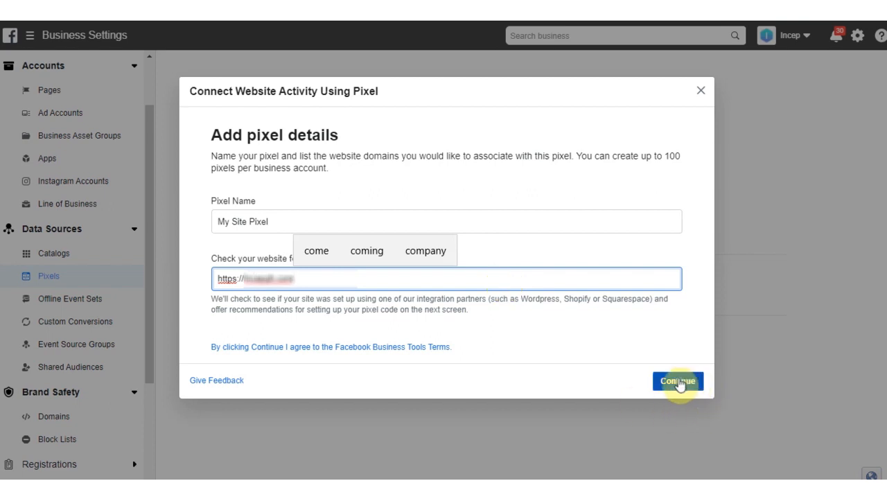
pyautogui.click(677, 380)
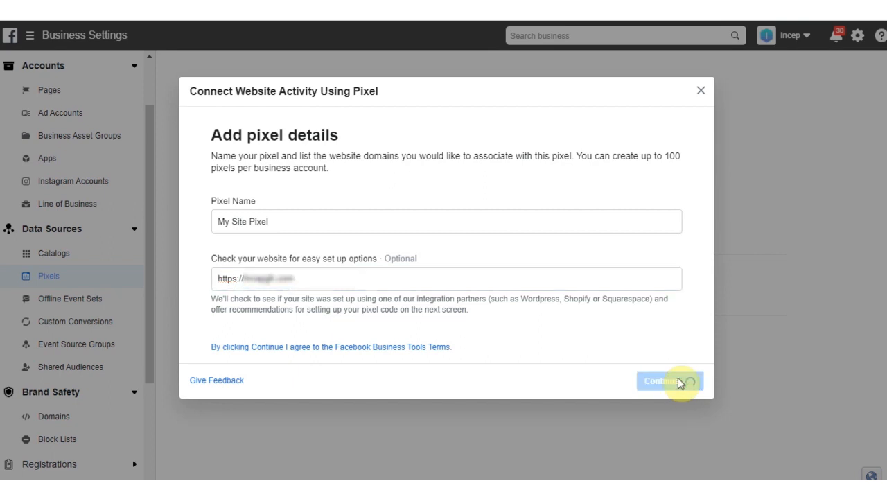
# - Choose to add code using a Partner Integration and scroll the partner list toward WooCommerce
pyautogui.click(662, 381)
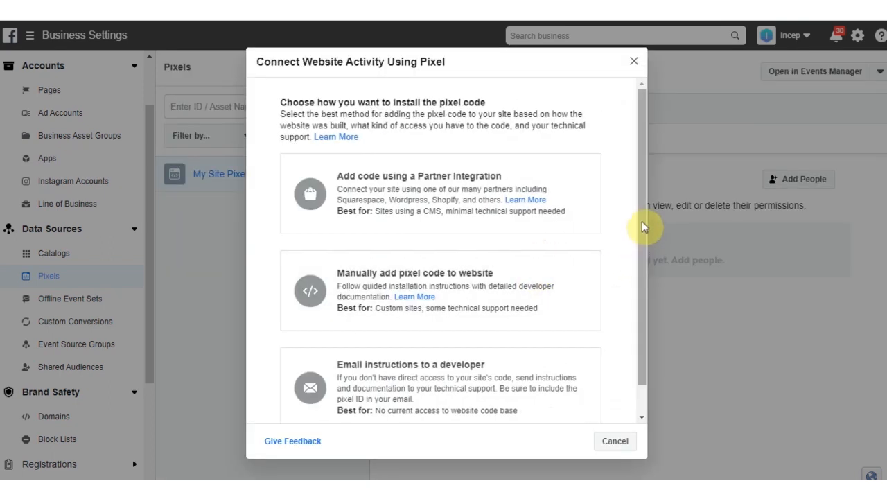
pyautogui.scroll(-3)
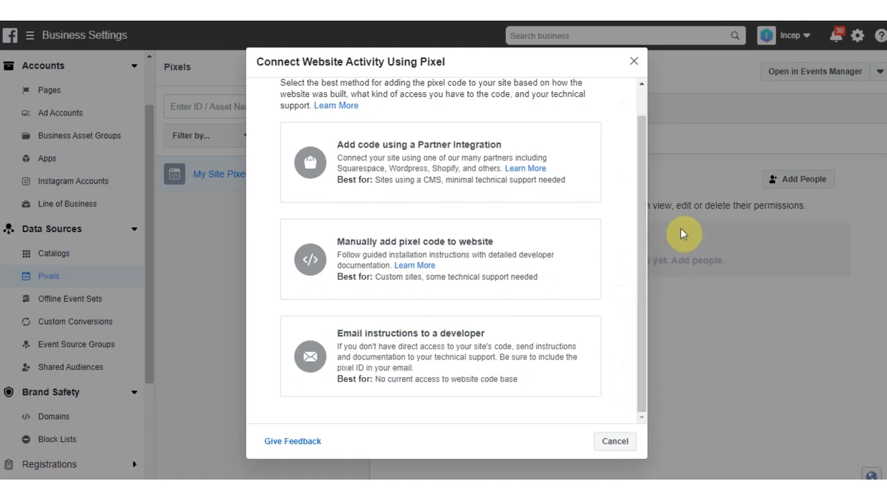
pyautogui.moveTo(480, 169)
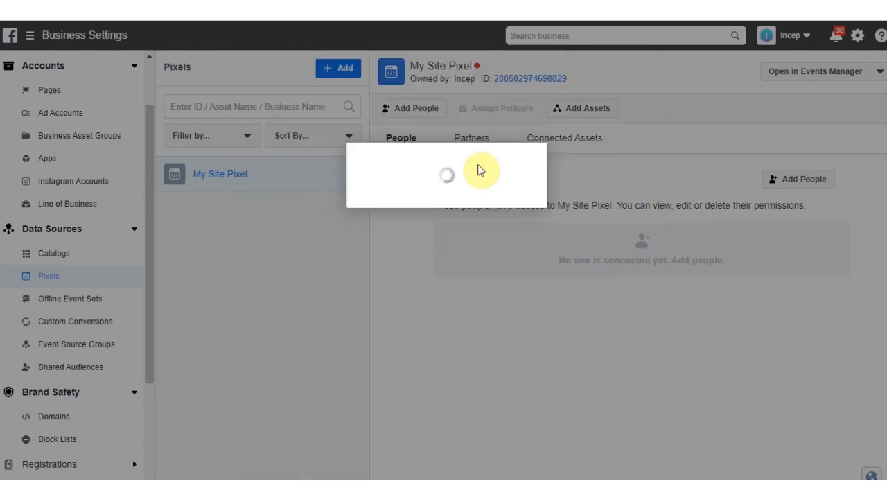
pyautogui.moveTo(483, 194)
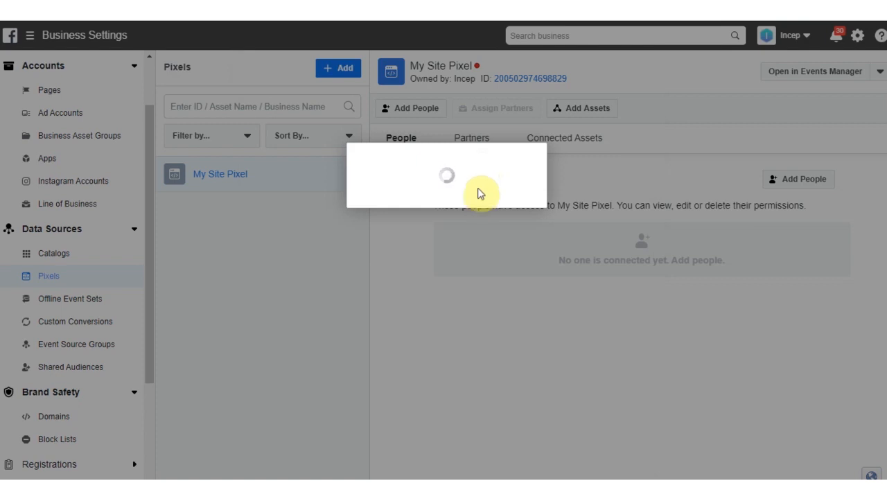
pyautogui.click(495, 108)
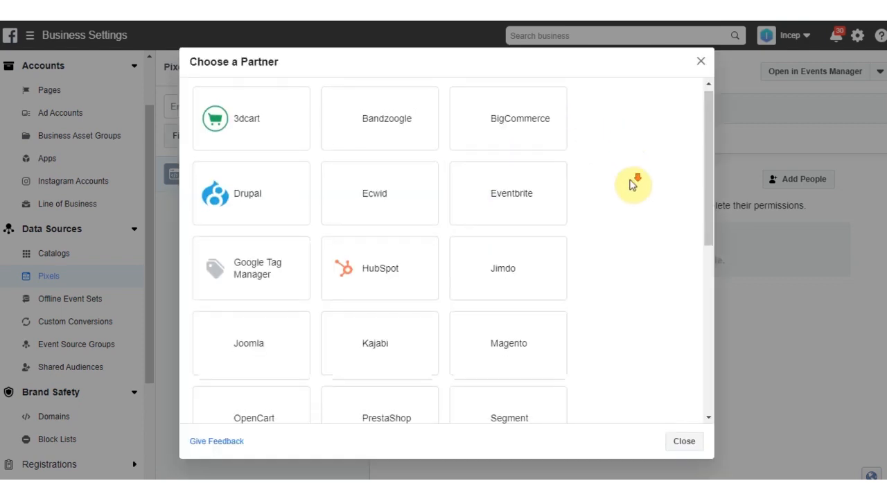
pyautogui.scroll(-3)
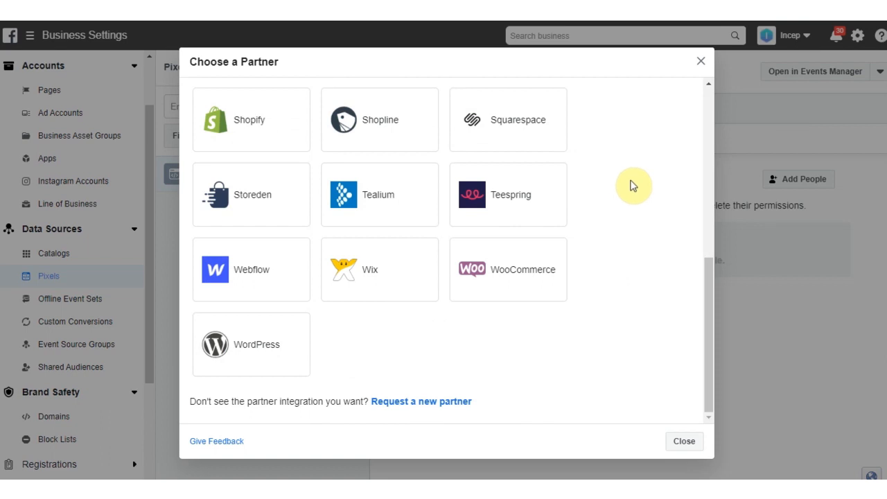
pyautogui.moveTo(700, 61)
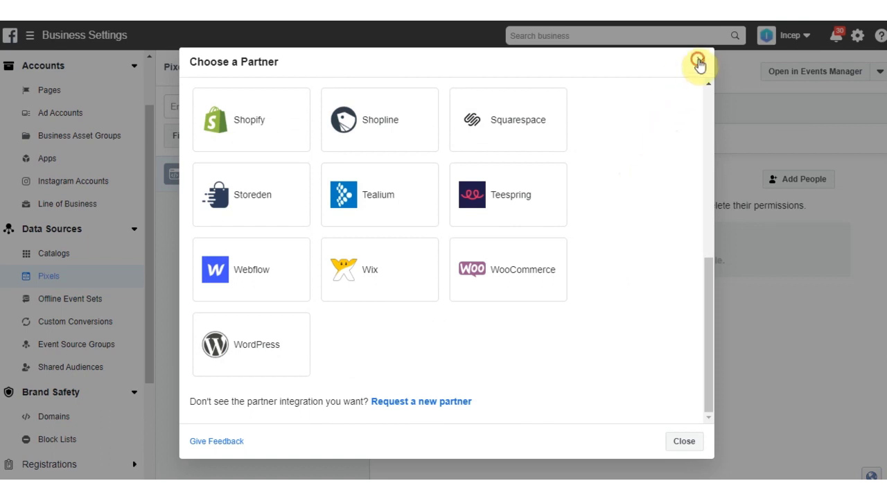
# - Close the partner list and start adding assets from My Site Pixel's Connected Assets
pyautogui.click(698, 61)
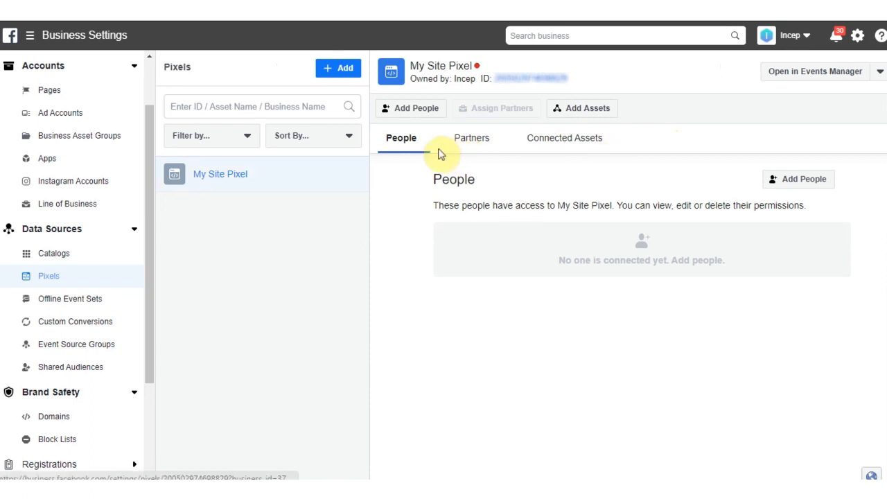
pyautogui.moveTo(804, 179)
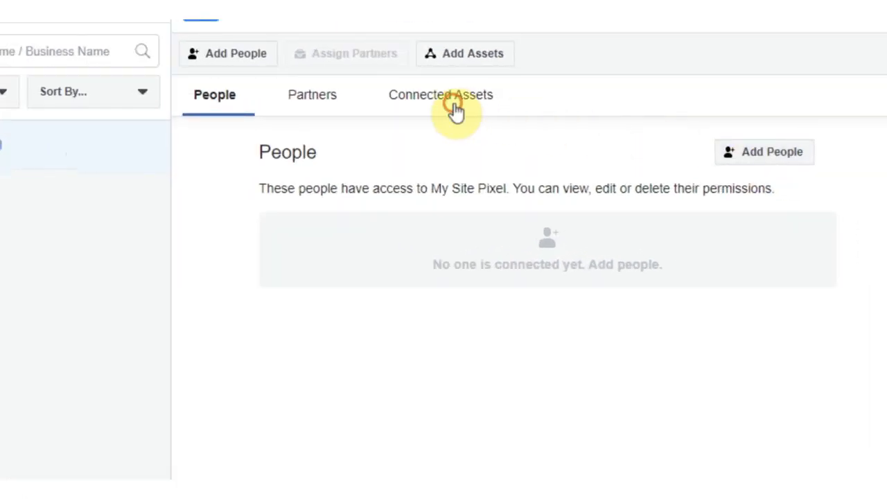
pyautogui.click(441, 95)
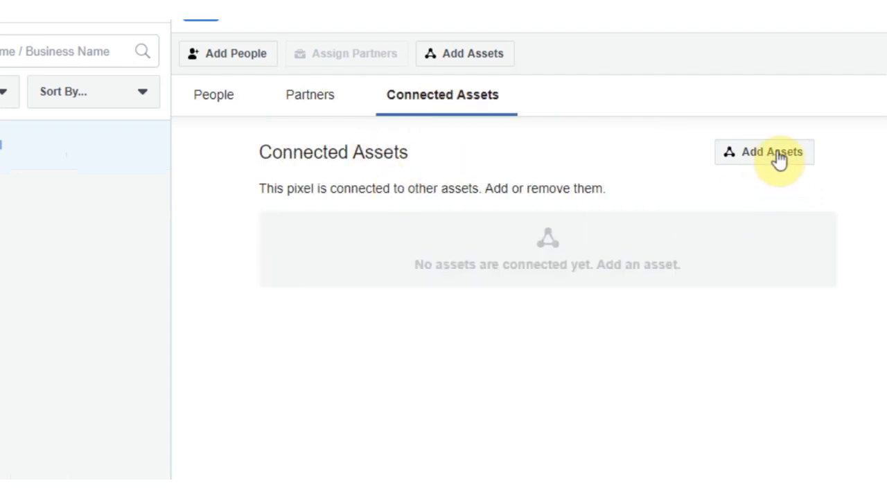
pyautogui.click(764, 151)
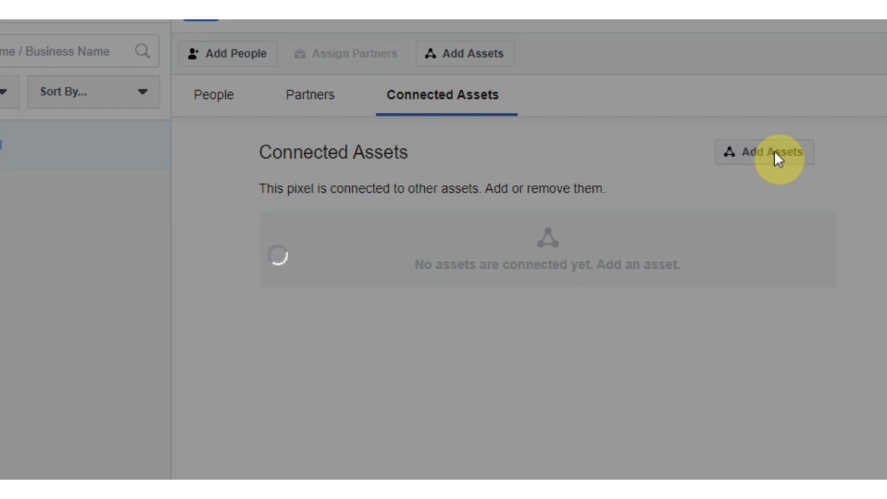
pyautogui.click(763, 151)
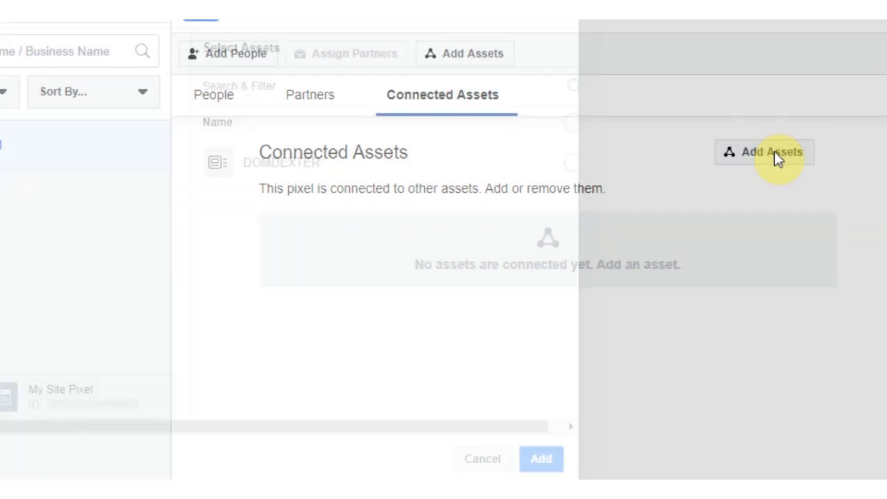
pyautogui.click(764, 151)
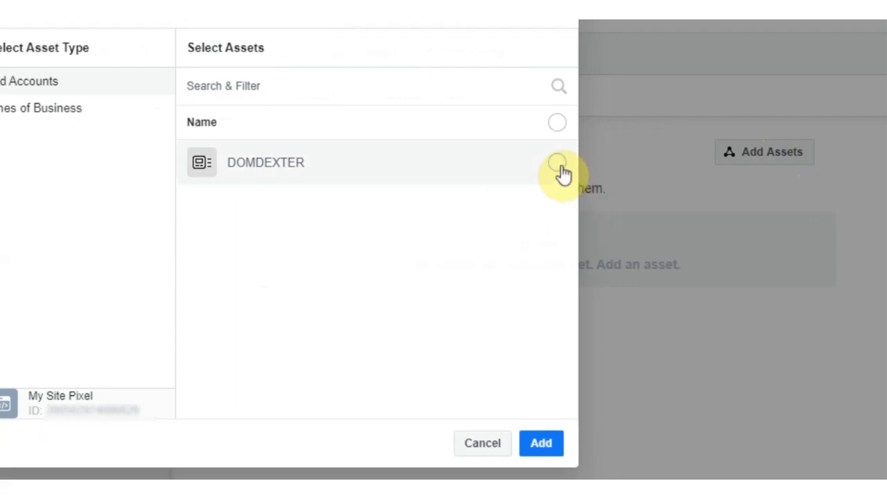
# - Connect the DOMDEXTER ad account to My Site Pixel and confirm
pyautogui.click(557, 162)
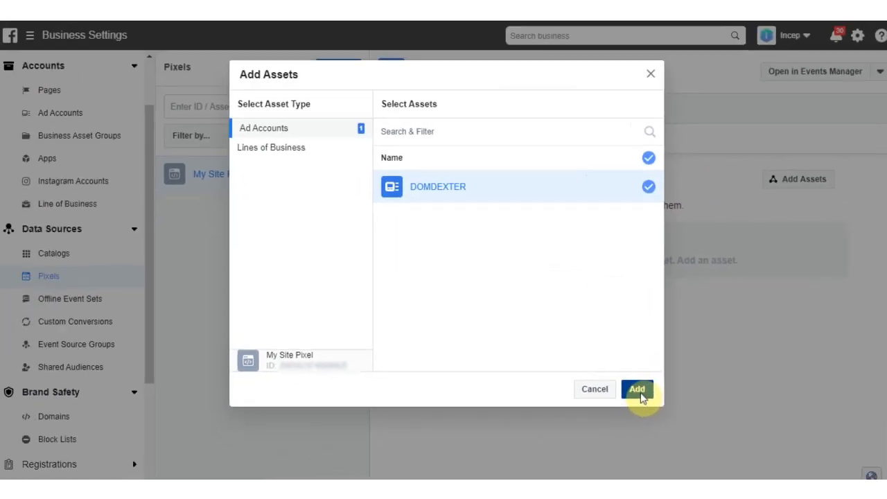
pyautogui.click(636, 388)
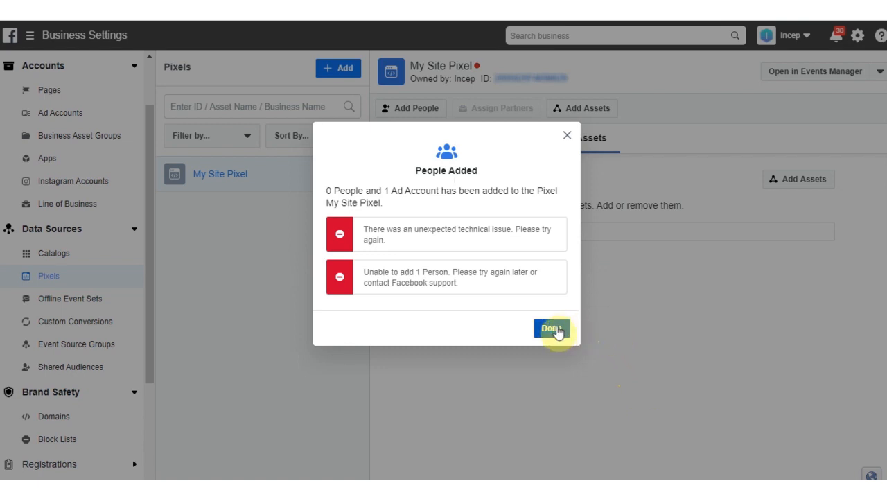
pyautogui.click(552, 327)
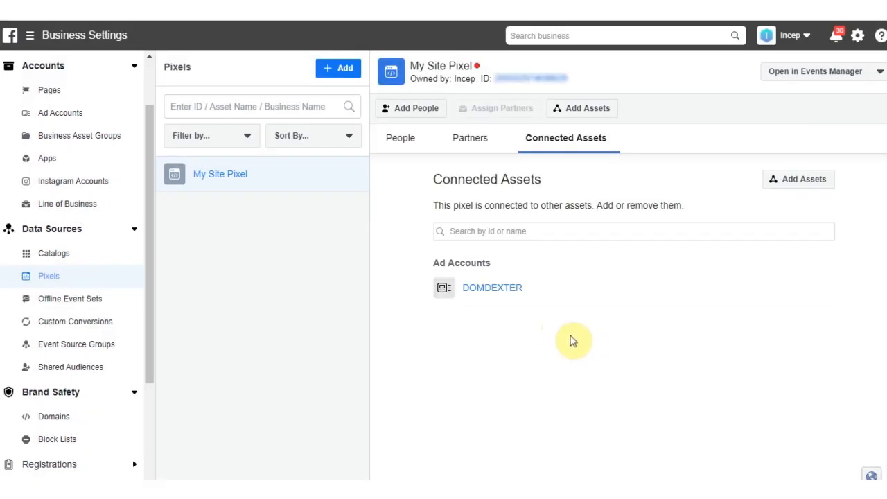
pyautogui.moveTo(478, 245)
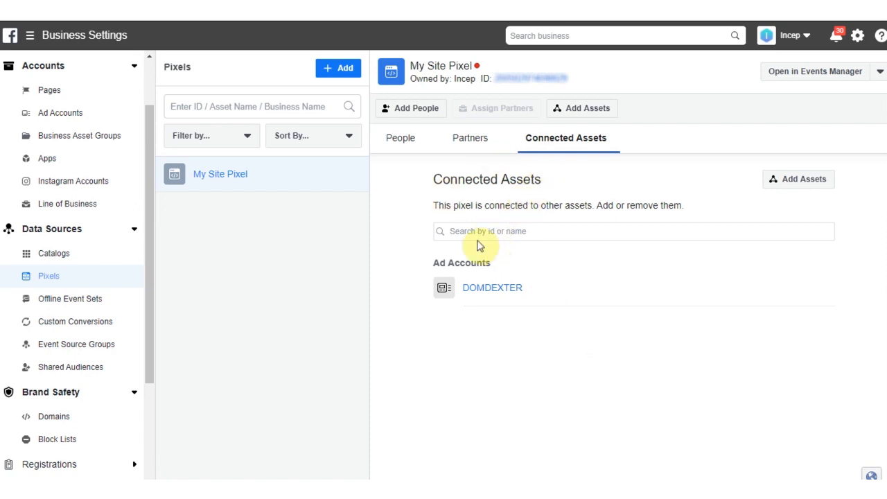
# - Return to the pixel's connected assets and open the business tools Shortcuts menu
pyautogui.click(400, 137)
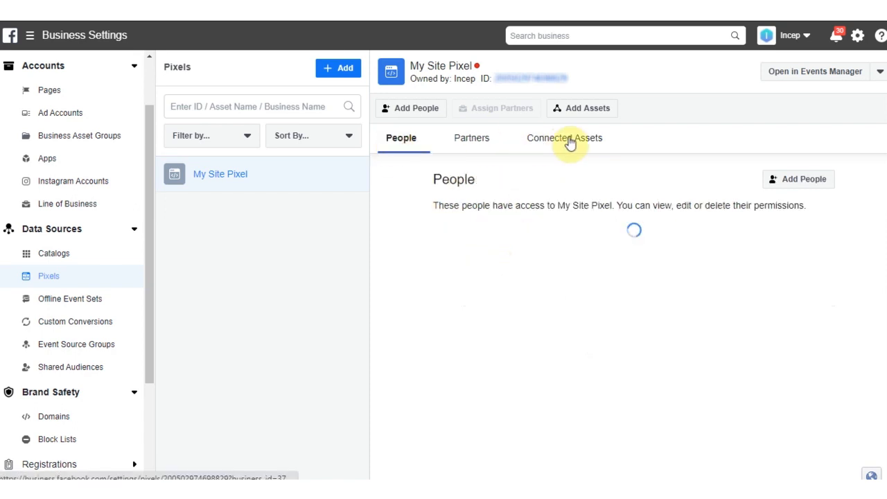
pyautogui.click(564, 138)
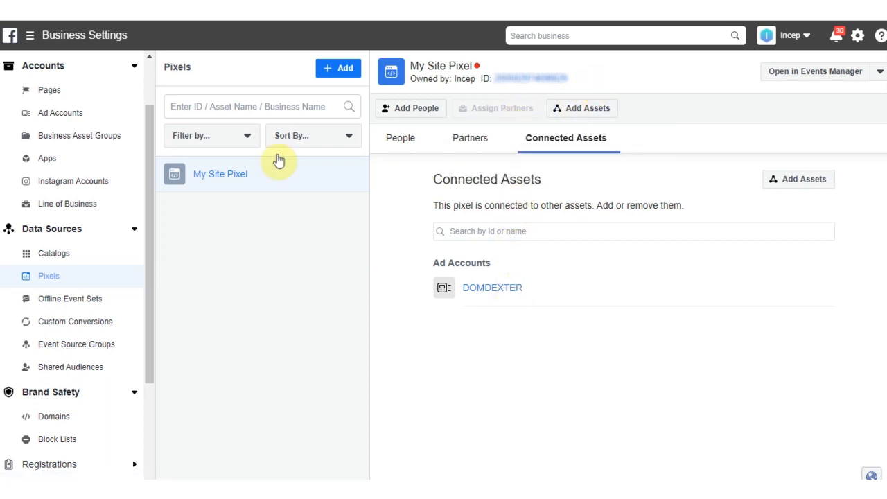
pyautogui.moveTo(144, 160)
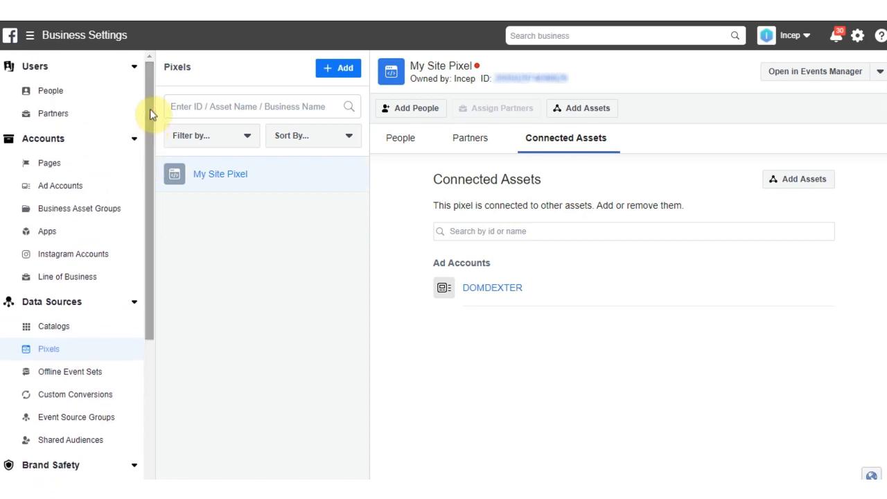
pyautogui.moveTo(152, 119)
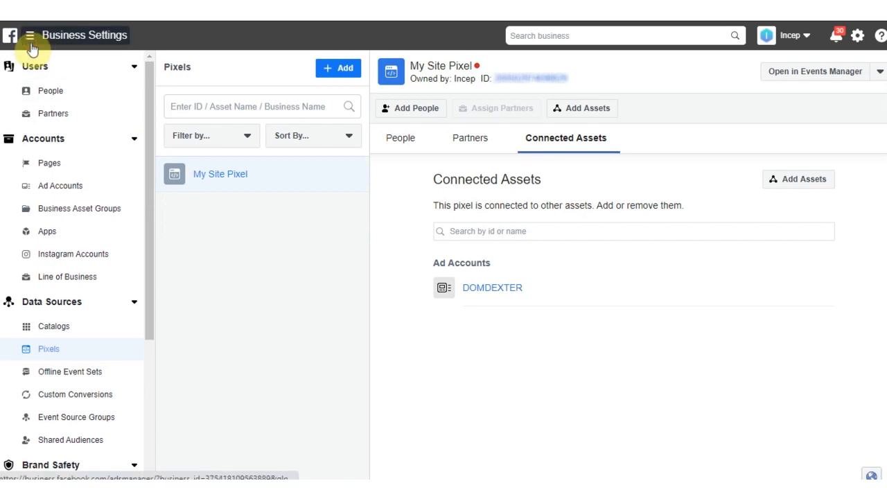
pyautogui.click(30, 34)
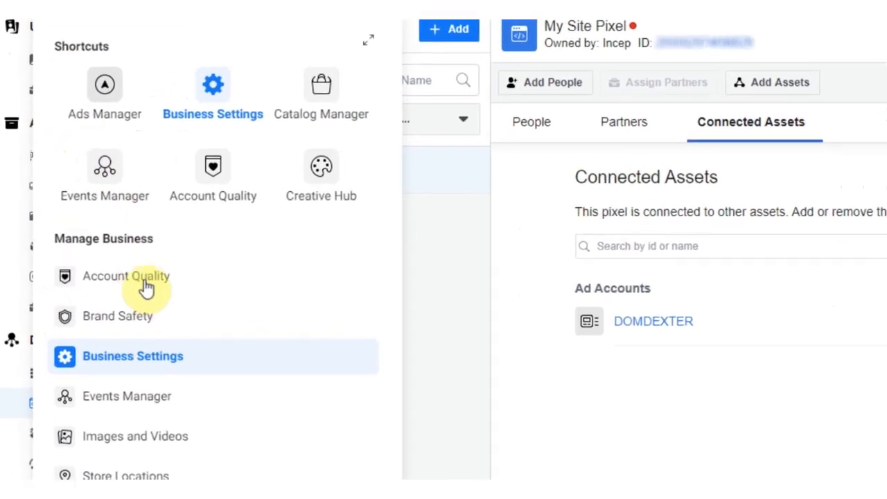
pyautogui.moveTo(111, 181)
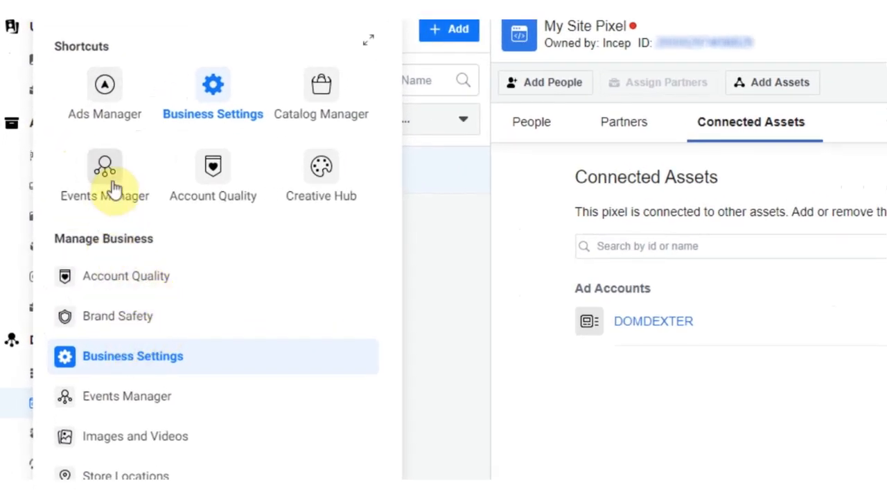
pyautogui.moveTo(105, 166)
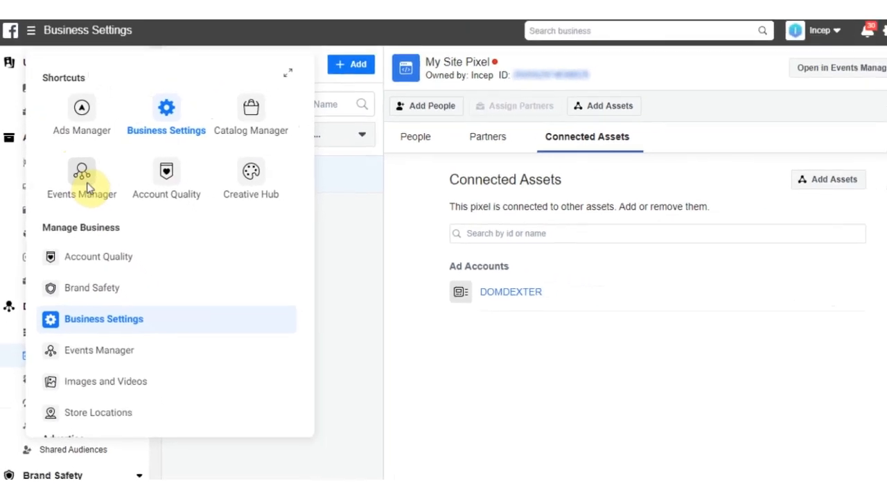
# - In Events Manager, continue My Site Pixel setup choosing installation through a partner integration
pyautogui.click(80, 172)
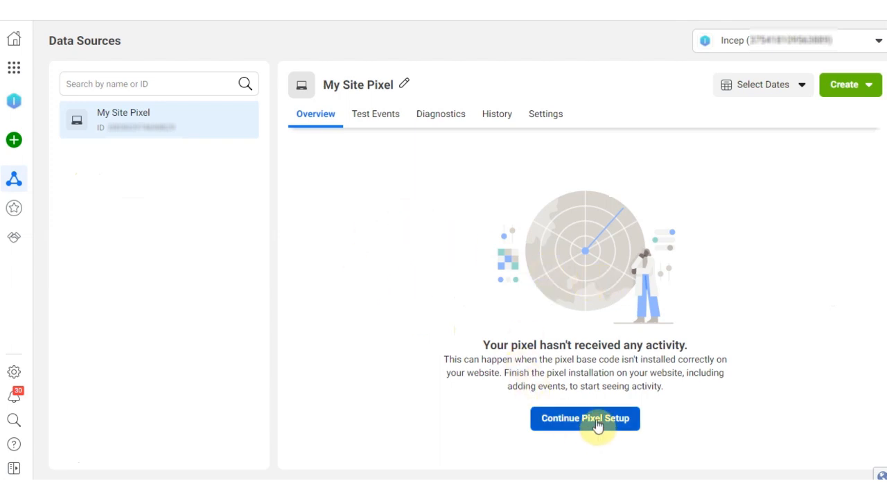
pyautogui.click(585, 419)
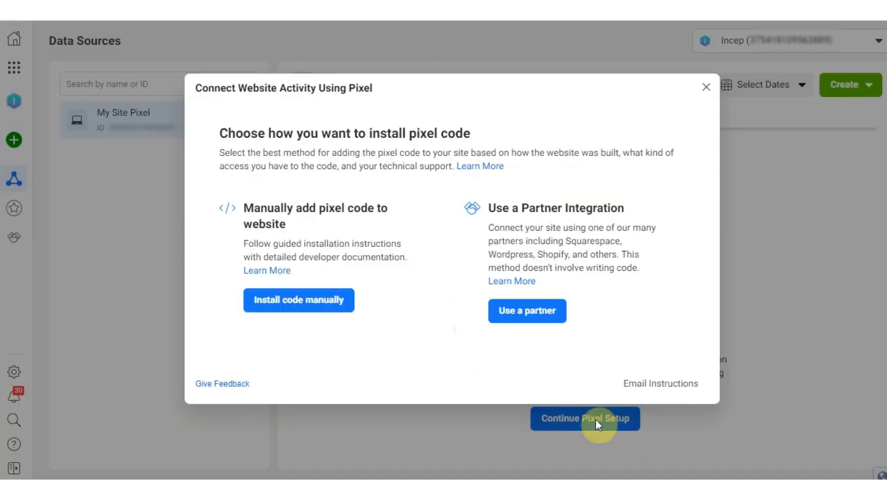
pyautogui.moveTo(527, 311)
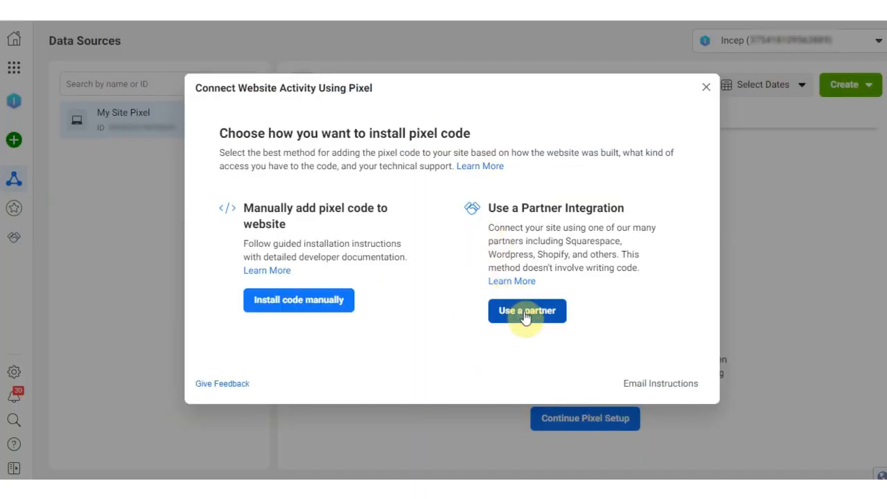
pyautogui.click(527, 310)
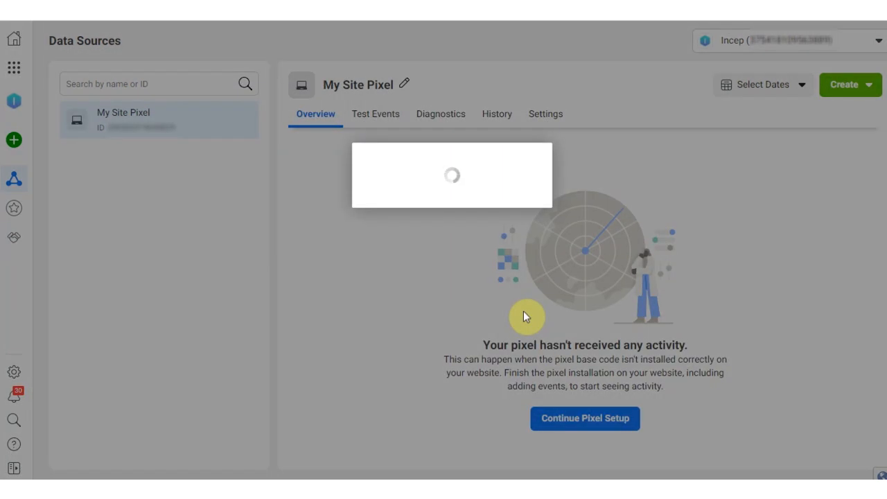
pyautogui.click(585, 419)
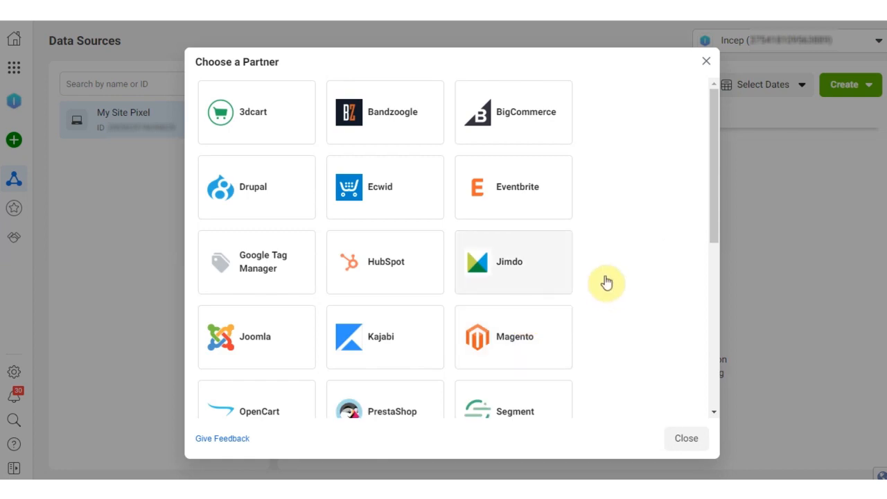
# - Choose WooCommerce as the partner, reaching the connection wizard's plugin download step
pyautogui.scroll(-3)
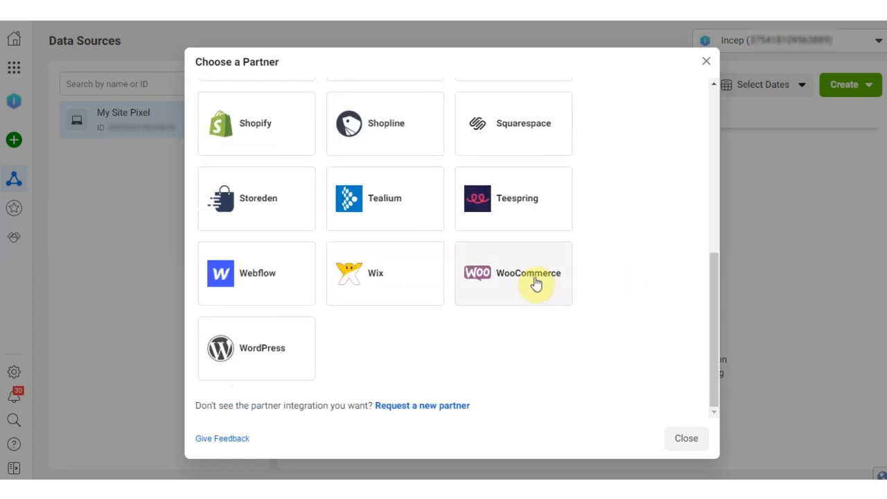
pyautogui.click(513, 273)
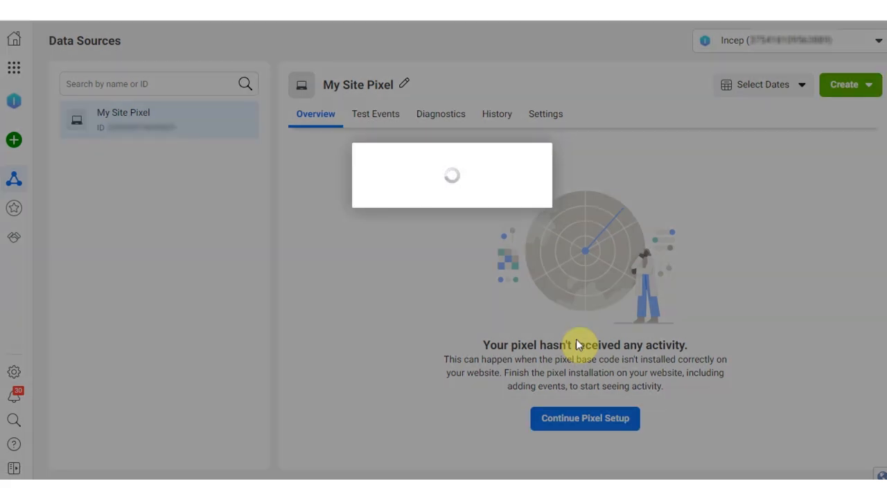
pyautogui.click(585, 419)
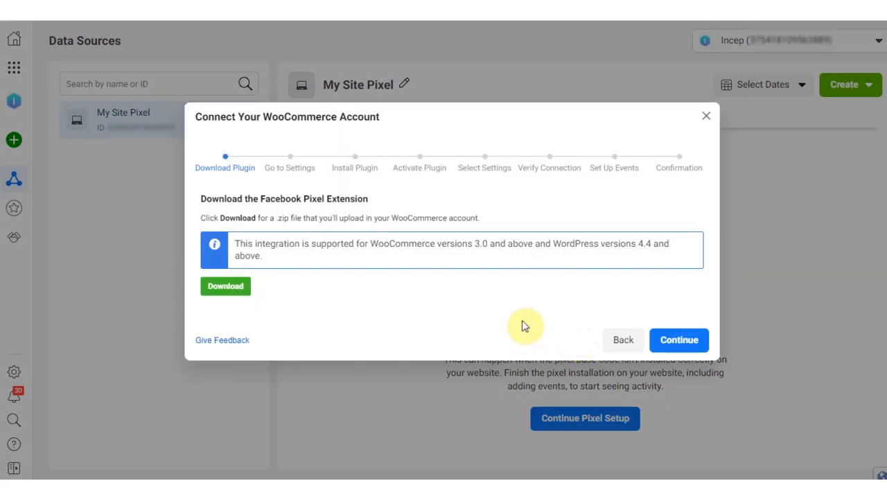
pyautogui.moveTo(419, 283)
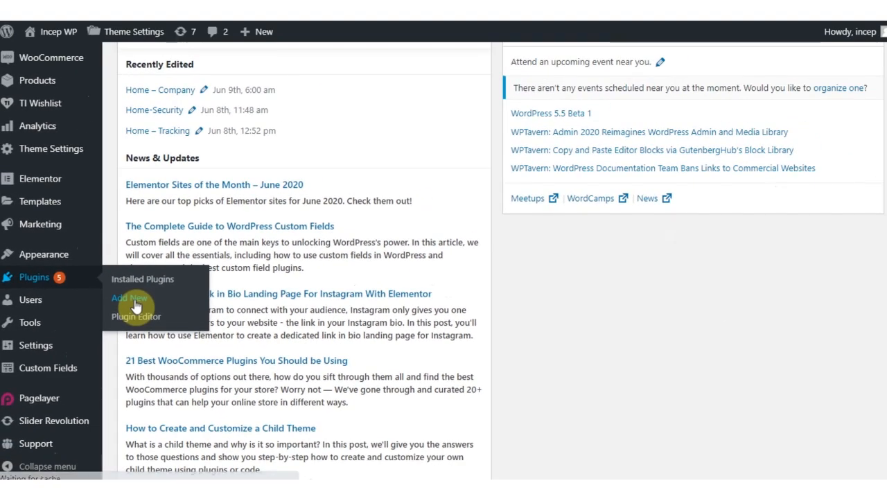
# - Search 'facebook' under Add New plugins, then install and activate Facebook for WooCommerce
pyautogui.click(130, 298)
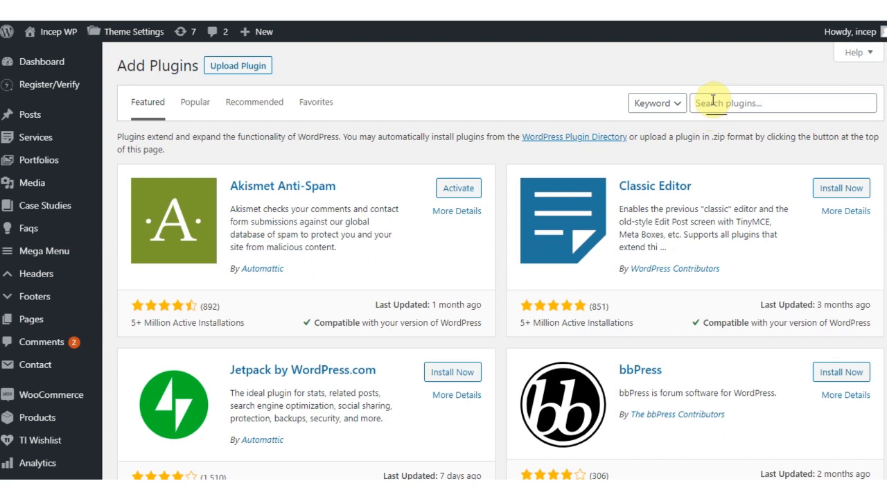
pyautogui.write('fa')
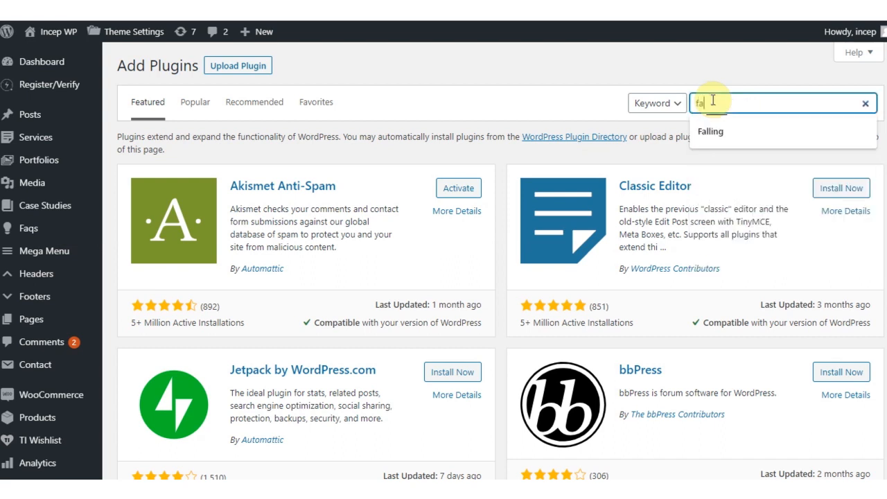
pyautogui.write('facebook')
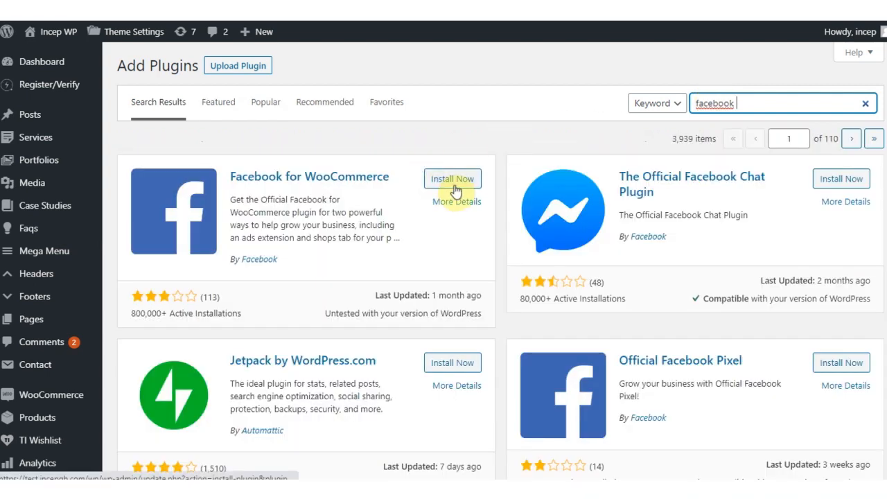
pyautogui.click(452, 179)
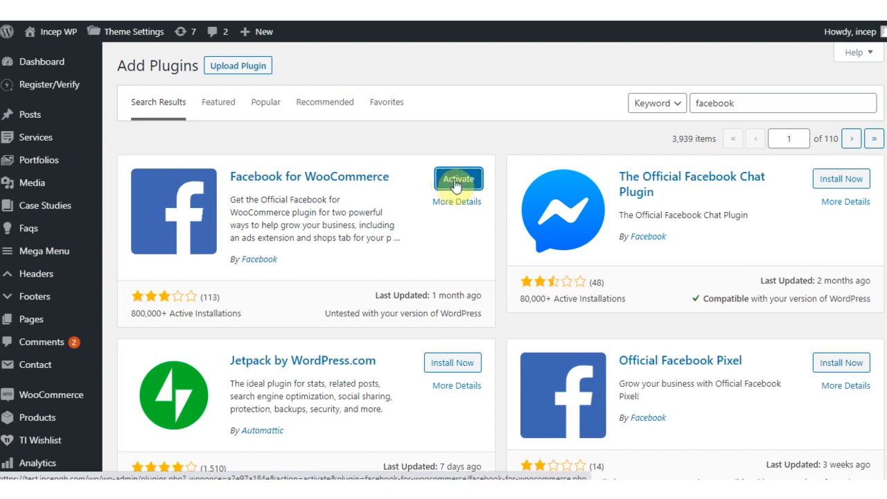
pyautogui.click(458, 178)
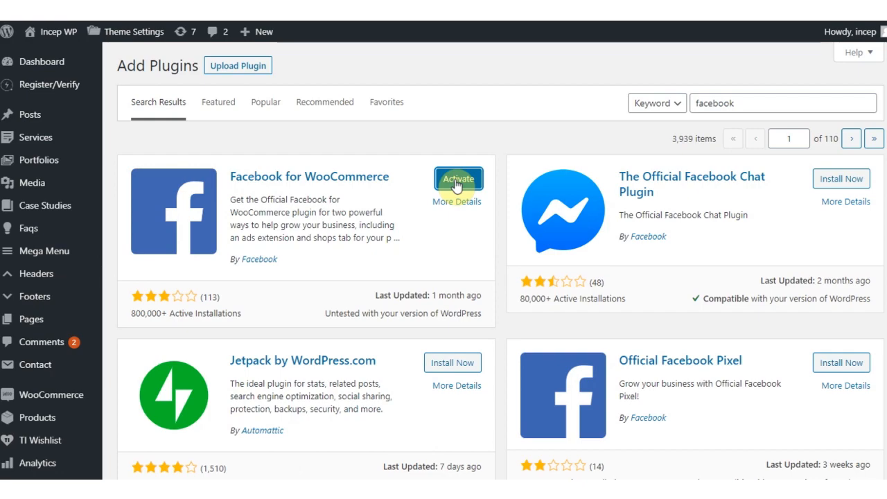
pyautogui.click(457, 179)
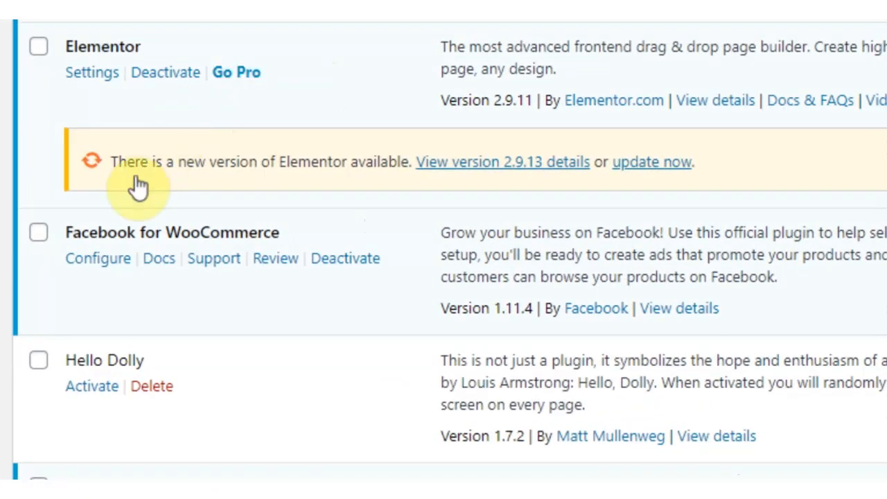
# - From the Facebook for WooCommerce integration settings, start the setup wizard with Get Started
pyautogui.click(97, 258)
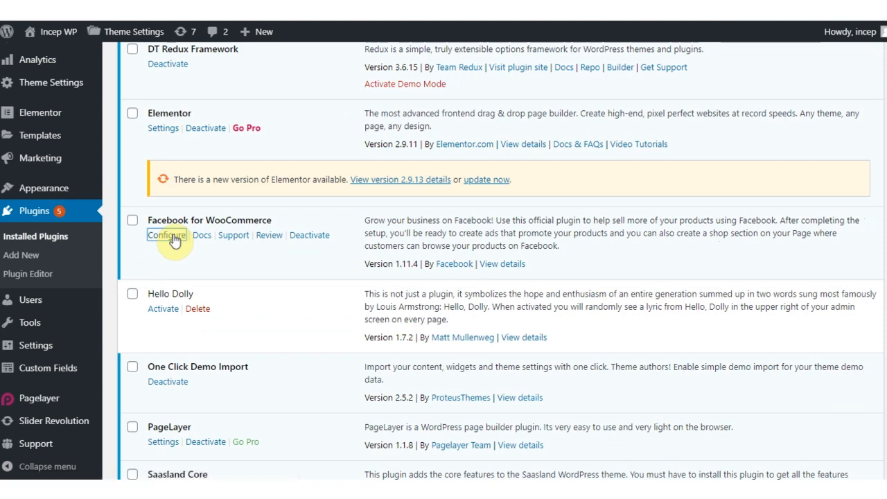
pyautogui.click(167, 236)
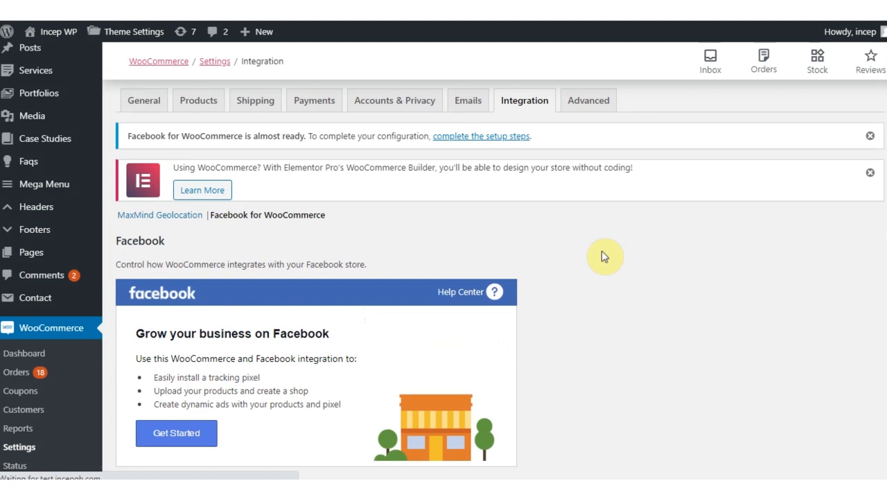
pyautogui.scroll(-3)
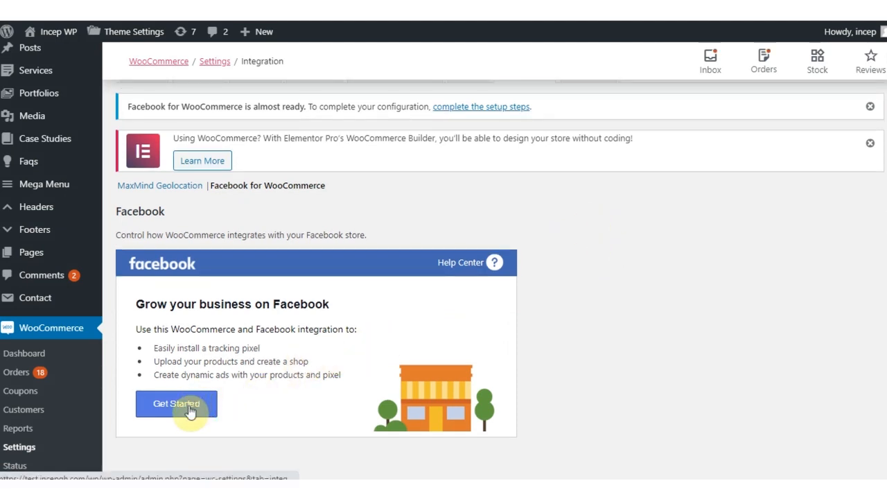
pyautogui.click(176, 404)
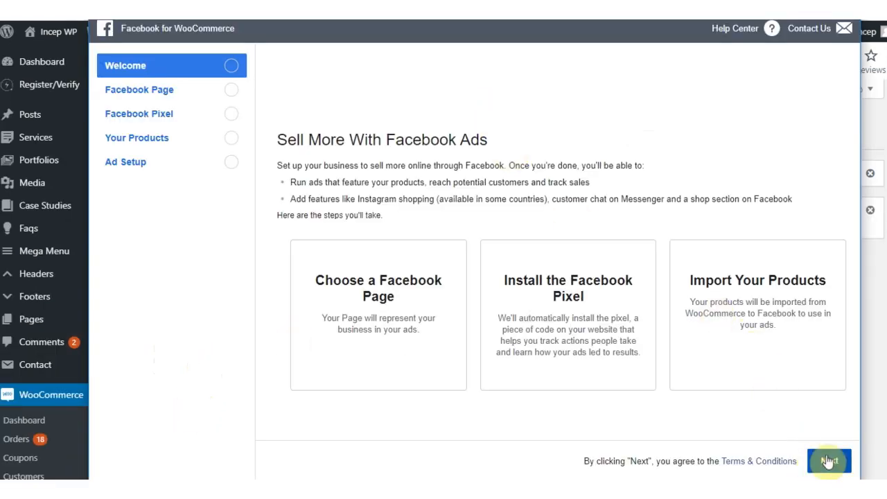
# - Select the business Facebook Page, keep My Site Pixel with Advanced Matching, and advance to product import
pyautogui.click(829, 461)
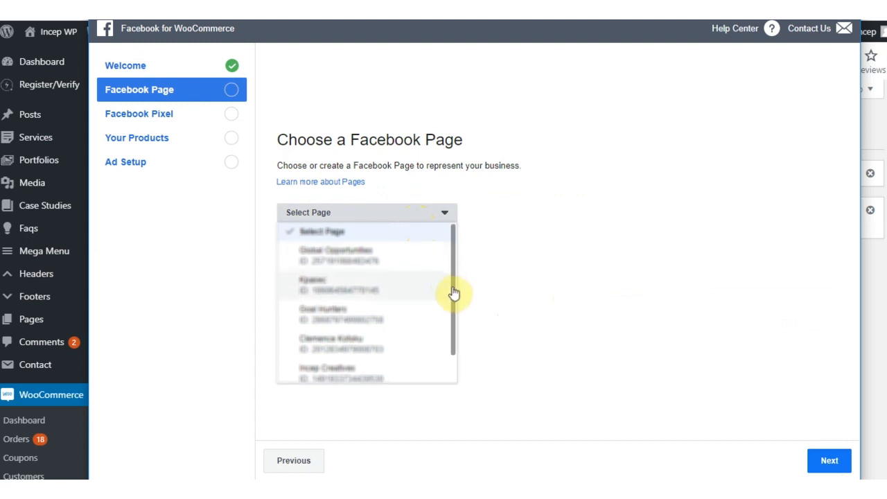
pyautogui.scroll(-3)
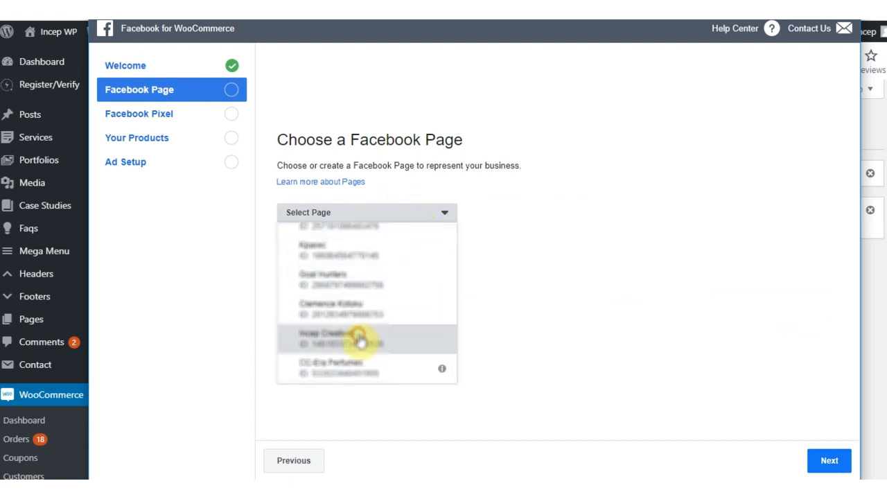
pyautogui.click(360, 339)
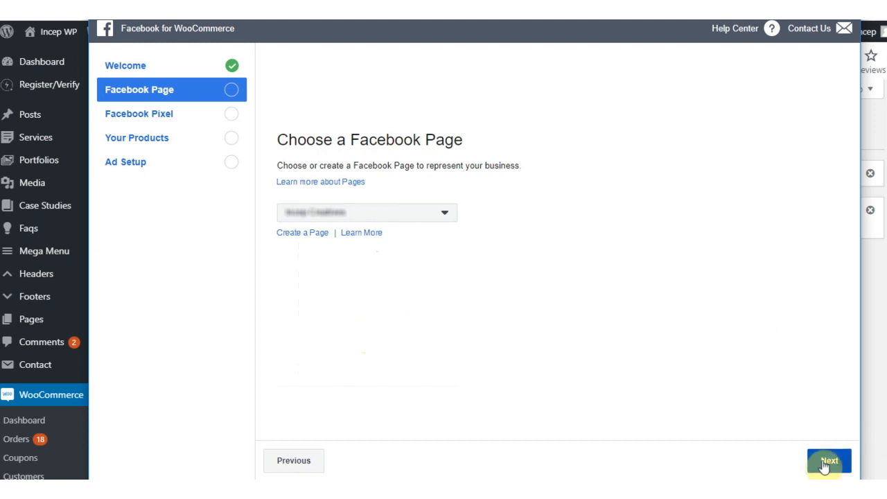
pyautogui.click(829, 460)
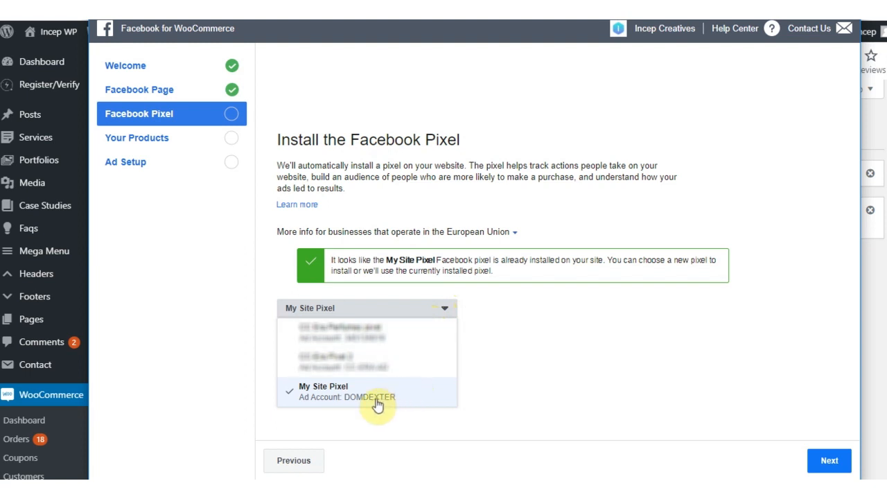
pyautogui.moveTo(386, 404)
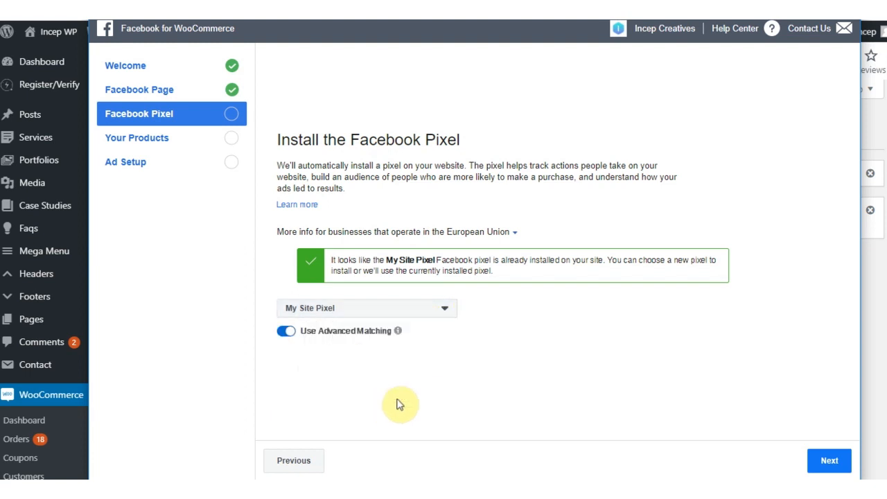
pyautogui.moveTo(829, 460)
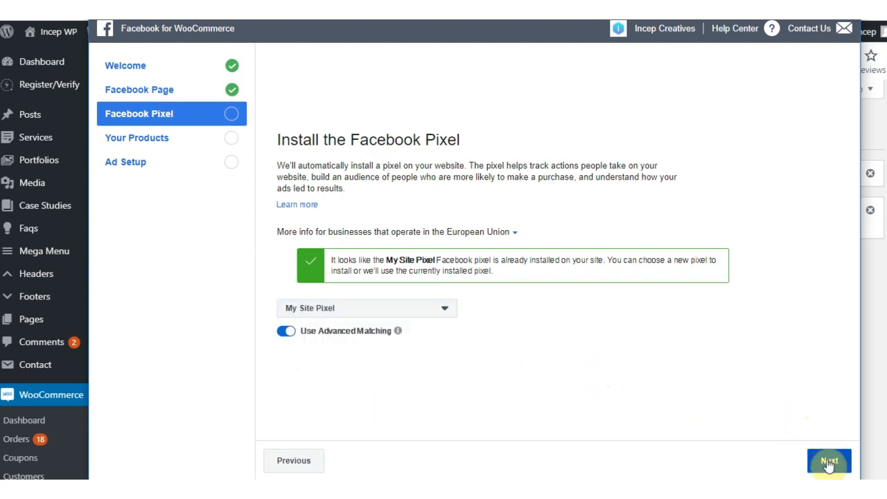
pyautogui.click(829, 460)
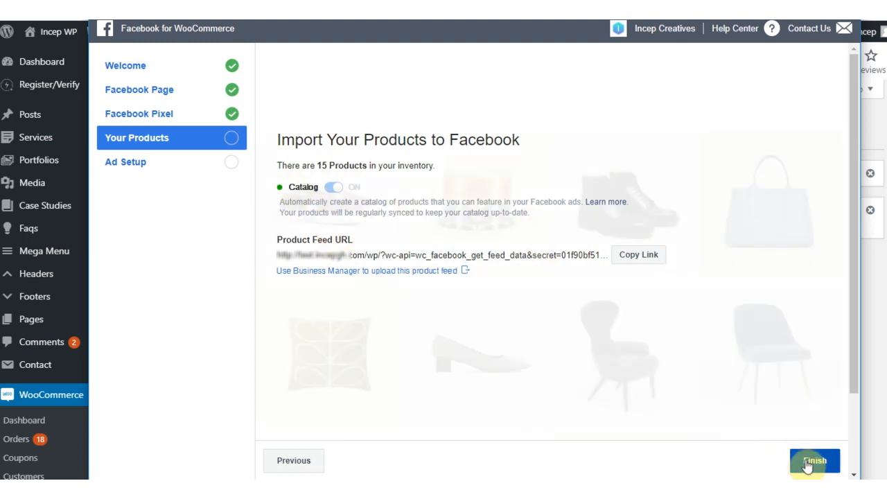
# - Finish the wizard, dismiss Setup Complete, and return to the pixel's Facebook setup
pyautogui.click(815, 461)
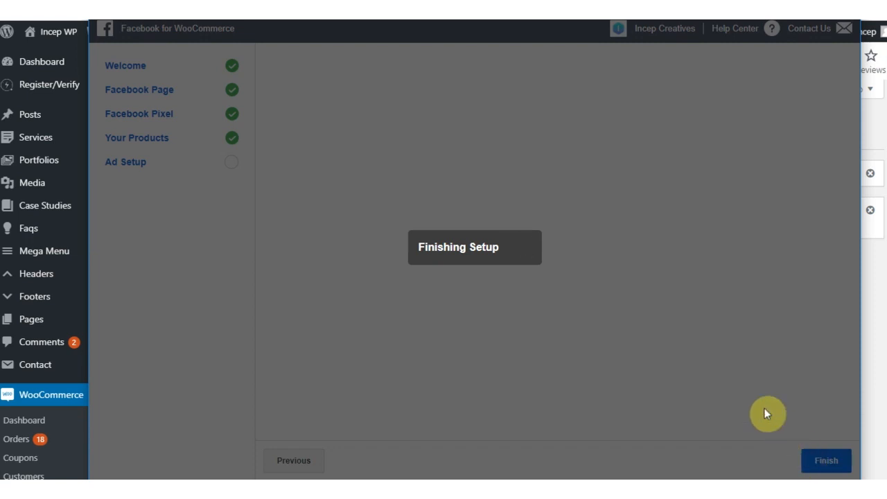
pyautogui.moveTo(430, 304)
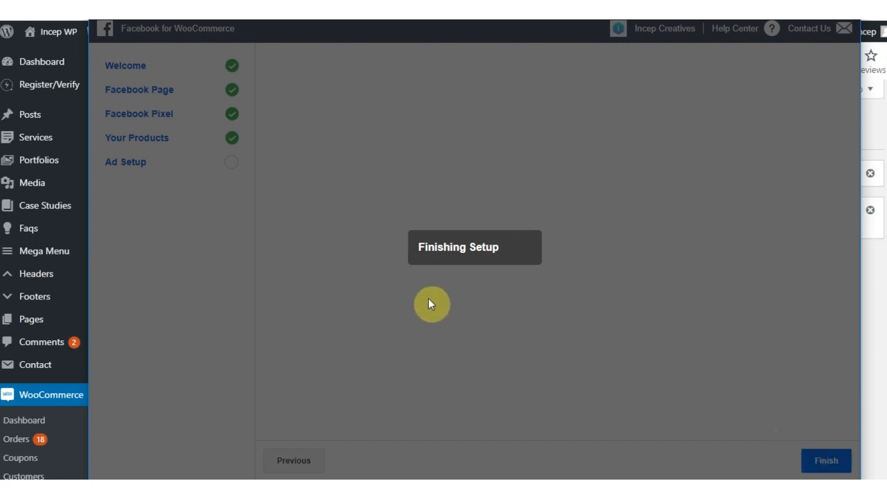
pyautogui.click(826, 460)
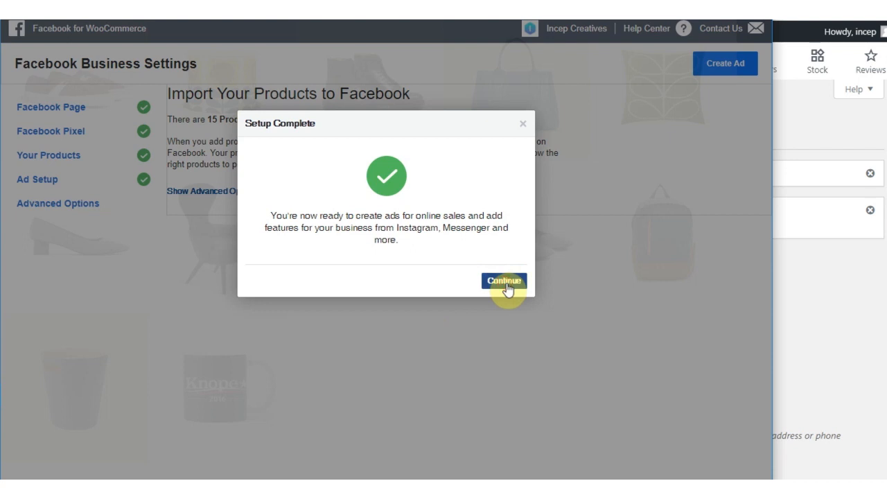
pyautogui.click(503, 280)
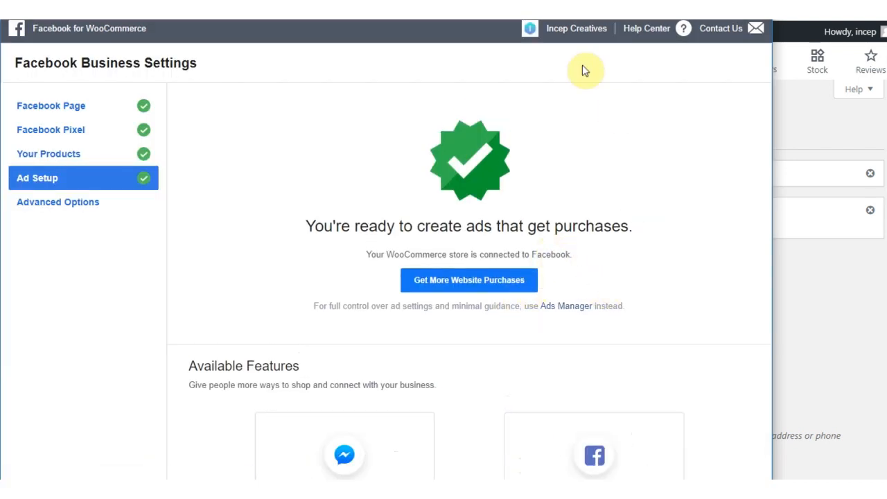
pyautogui.moveTo(631, 184)
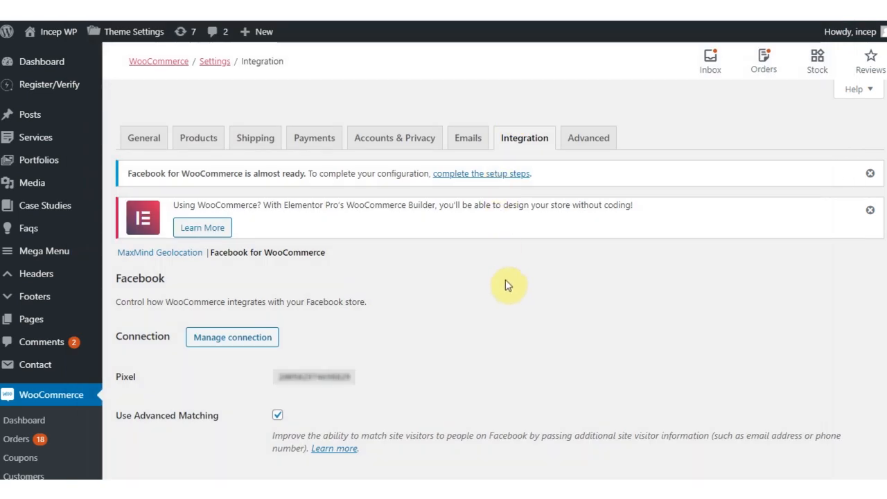
pyautogui.moveTo(508, 282)
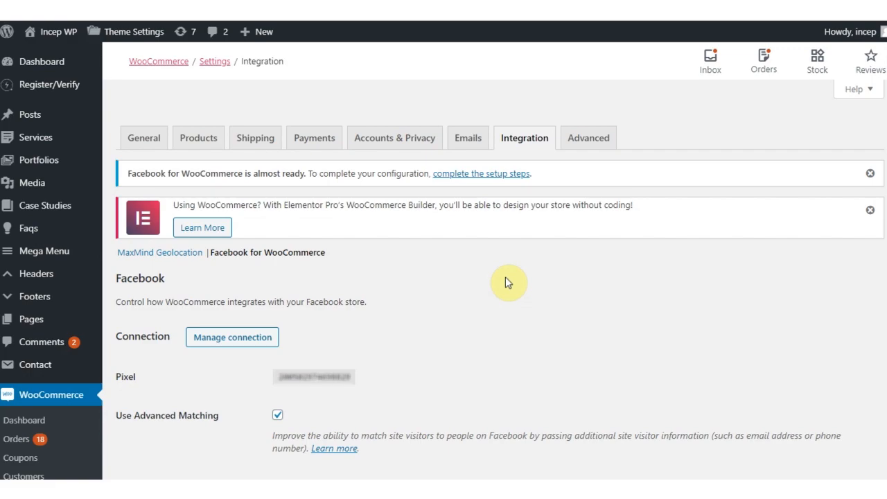
pyautogui.click(233, 337)
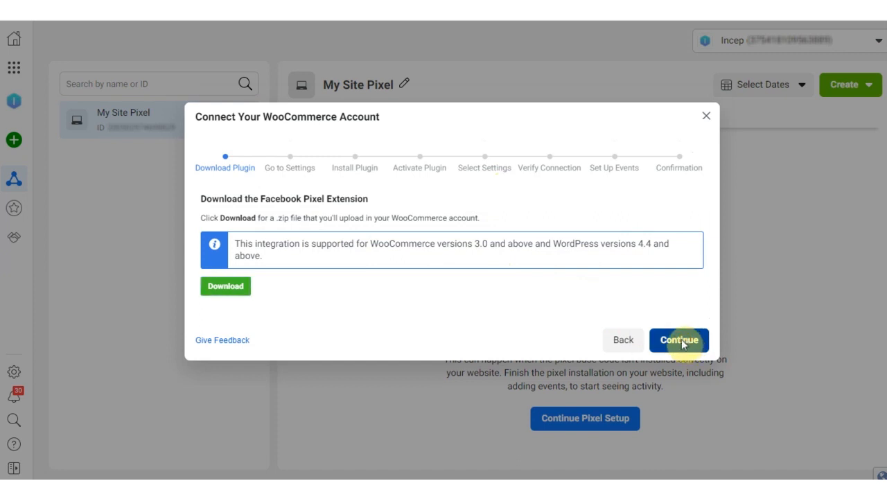
# - Continue past Download Plugin, Go to Settings, Install Plugin and Activate Plugin to Select Settings
pyautogui.click(680, 340)
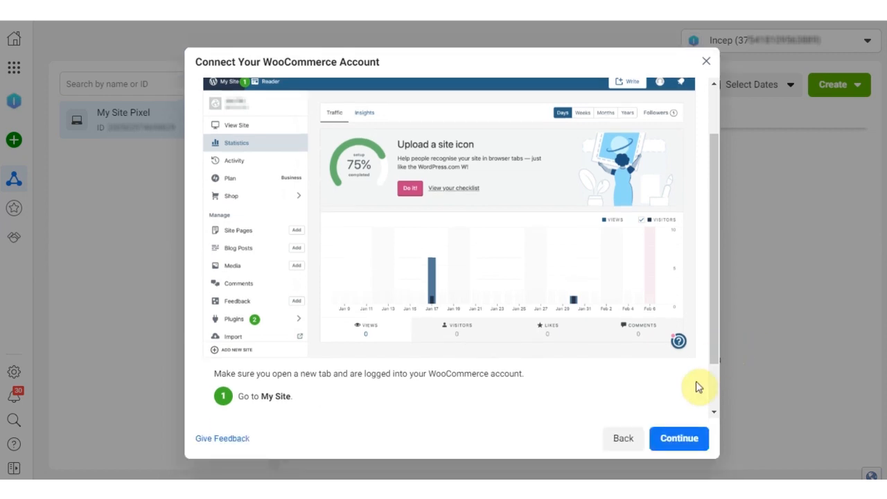
pyautogui.click(679, 438)
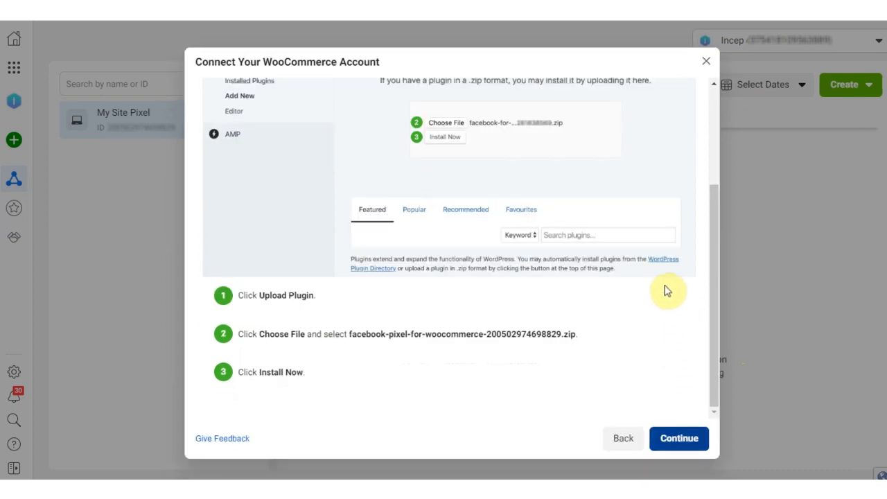
pyautogui.click(679, 438)
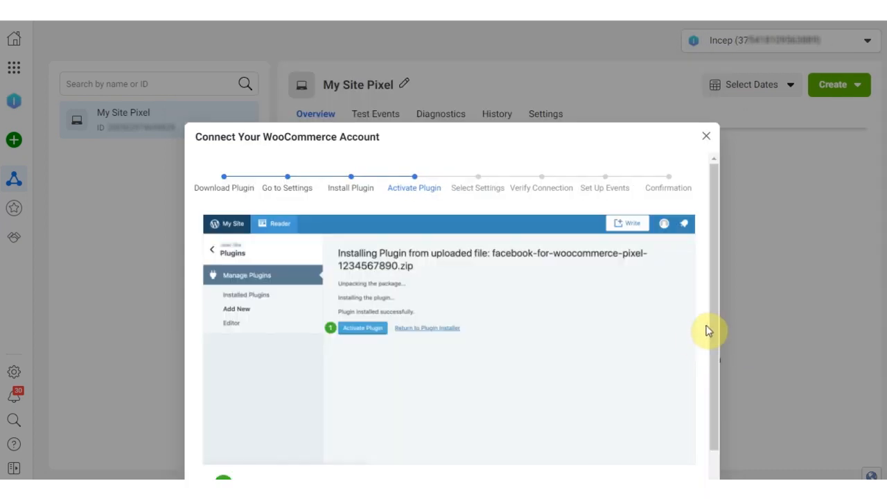
pyautogui.scroll(-3)
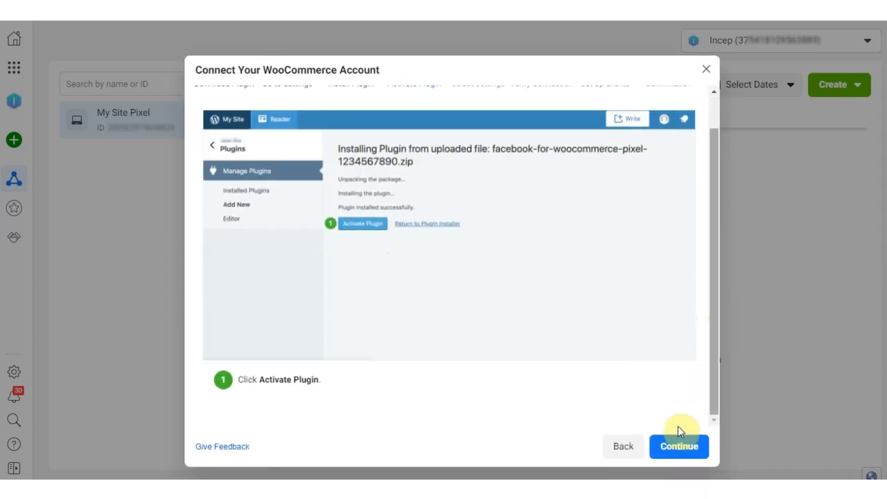
pyautogui.click(680, 446)
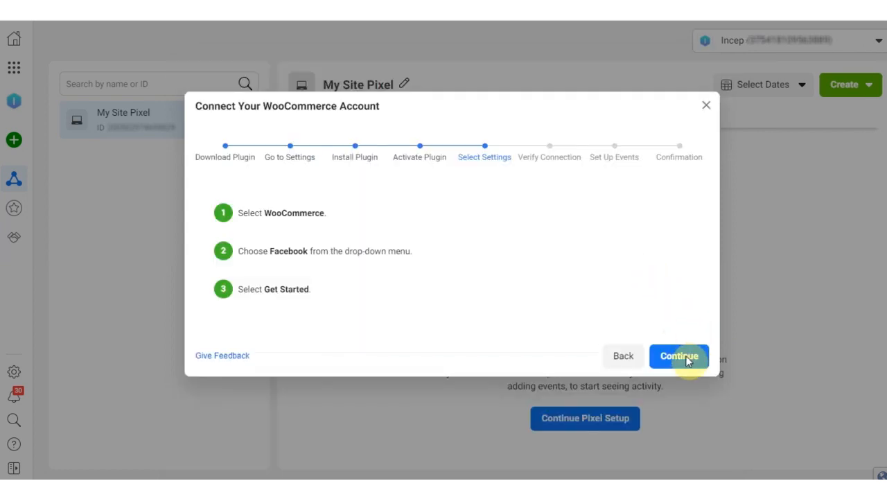
pyautogui.click(679, 355)
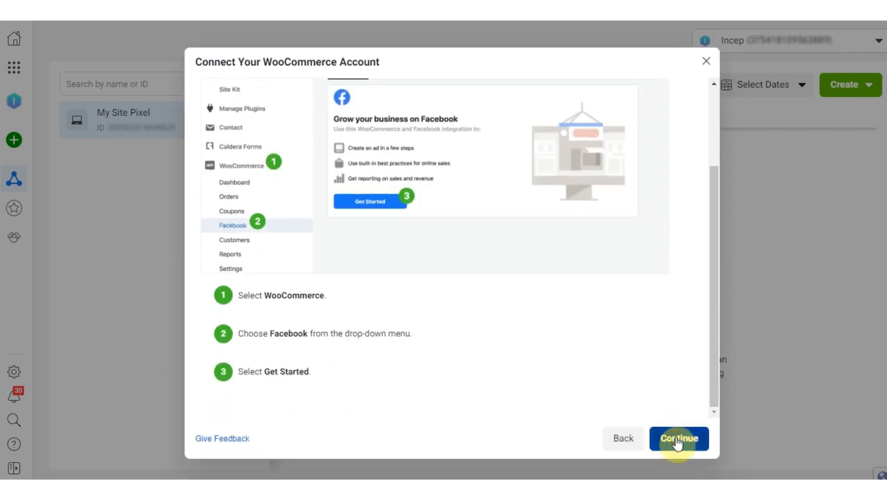
# - Verify the pixel connection shows Active, then continue to the Set Up Events step
pyautogui.click(680, 438)
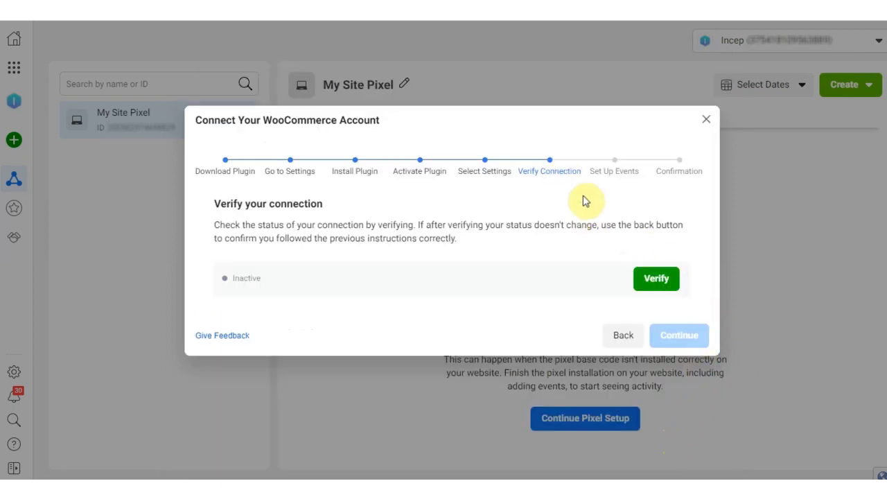
pyautogui.click(656, 277)
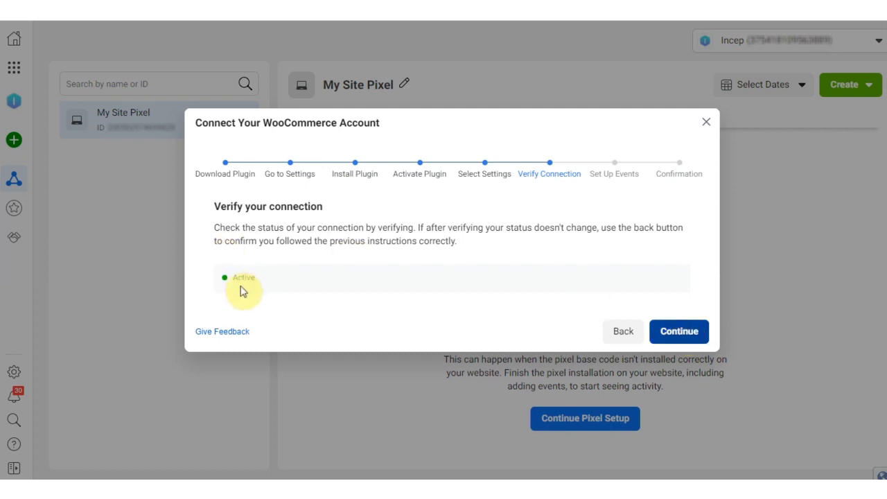
pyautogui.click(679, 332)
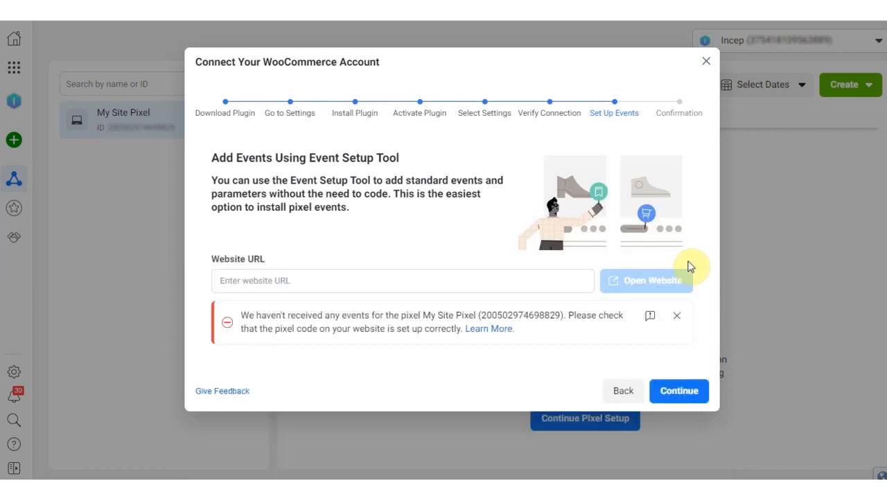
pyautogui.moveTo(627, 338)
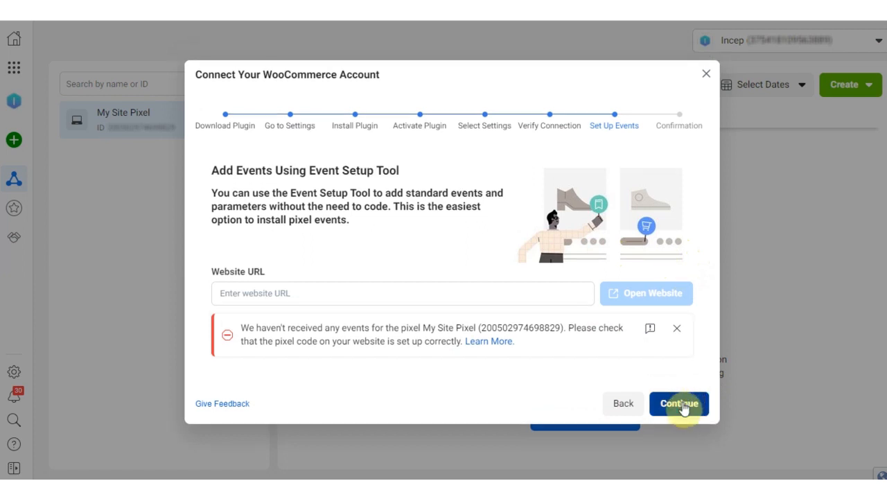
# - Continue past Set Up Events and close the Setup complete screen, returning to My Site Pixel overview
pyautogui.click(680, 403)
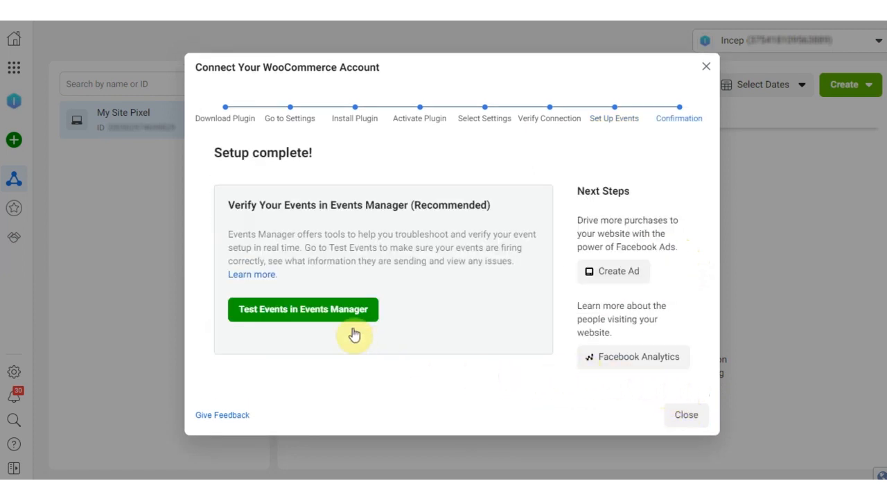
pyautogui.moveTo(319, 321)
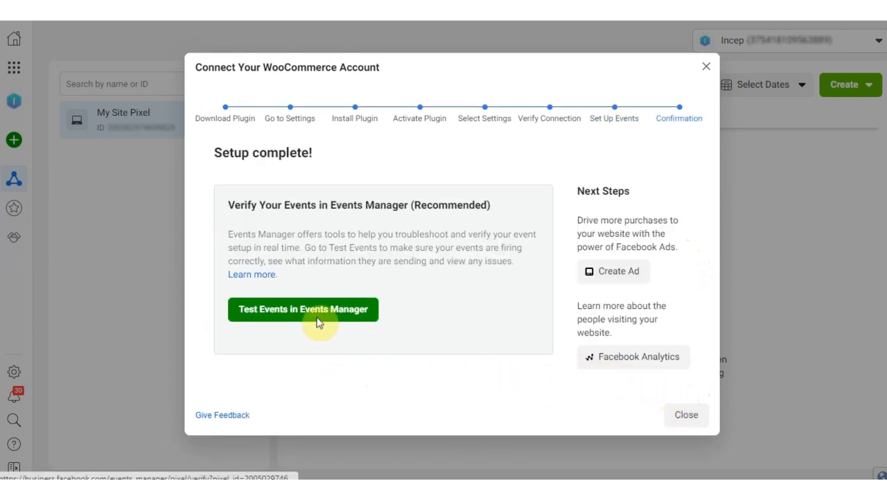
pyautogui.moveTo(327, 339)
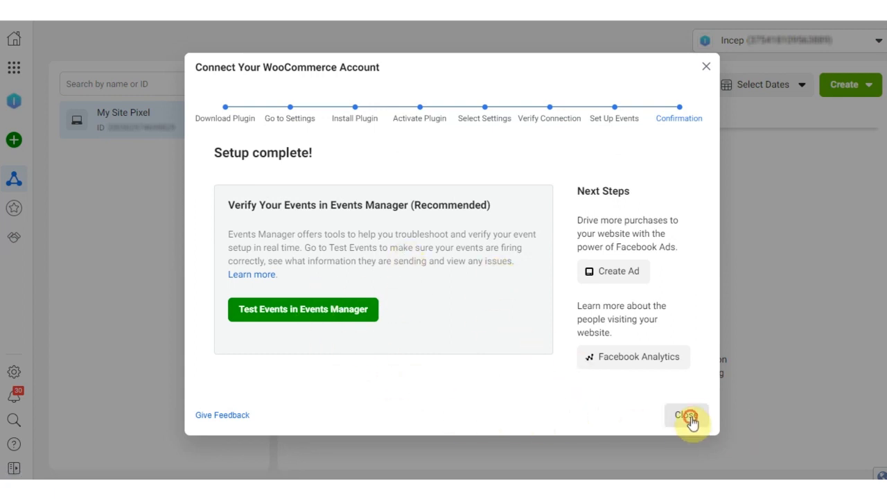
pyautogui.click(686, 416)
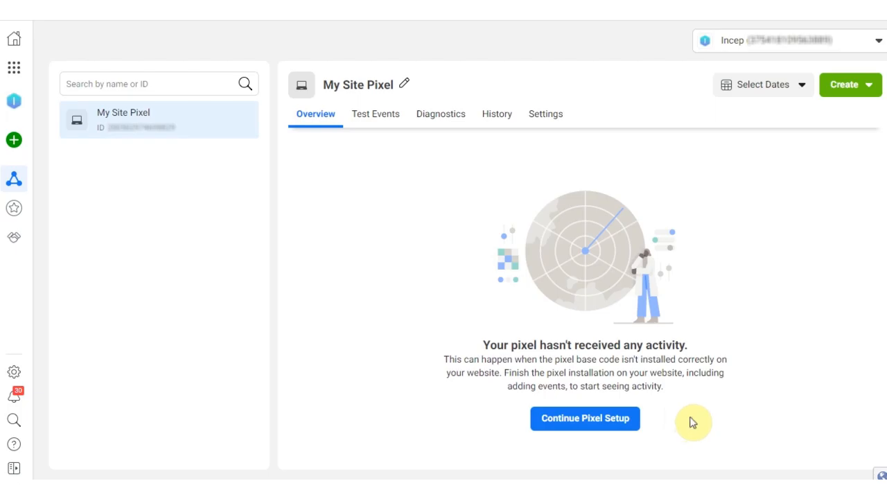